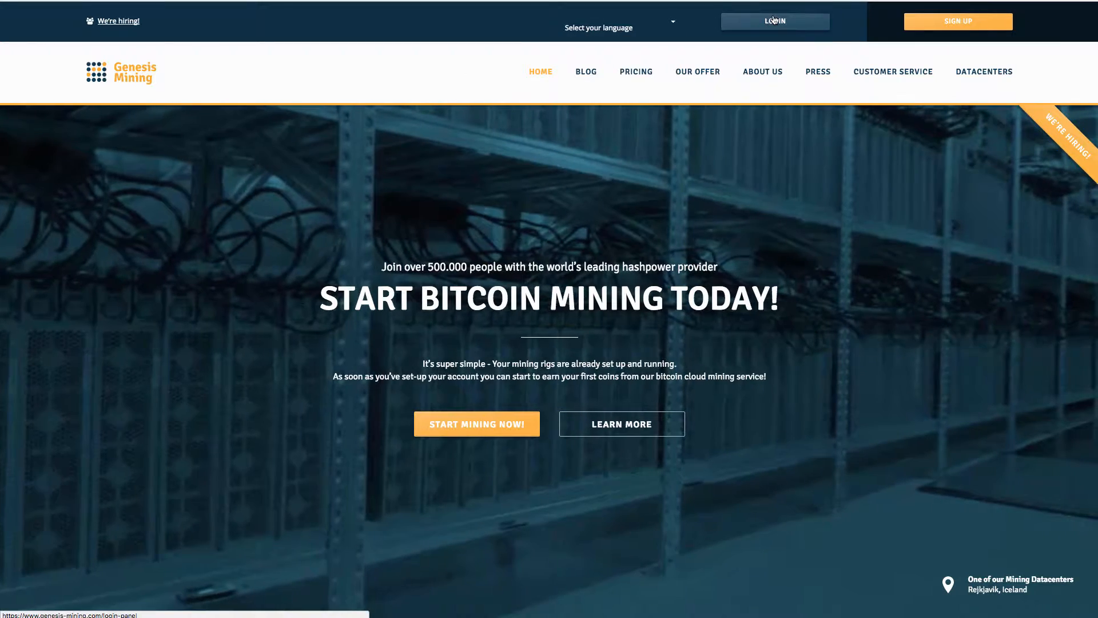
Log in to Genesis Mining, view the 40.0340 TH/s Bitcoin dashboard, and go to Upgrade Hashpower
click(774, 21)
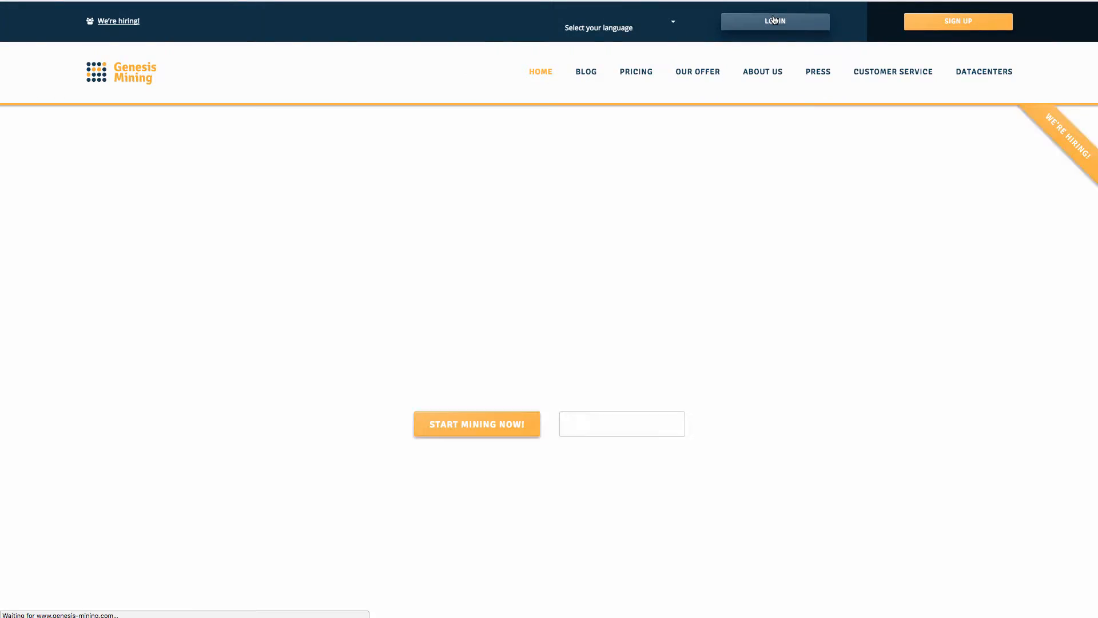
click(774, 22)
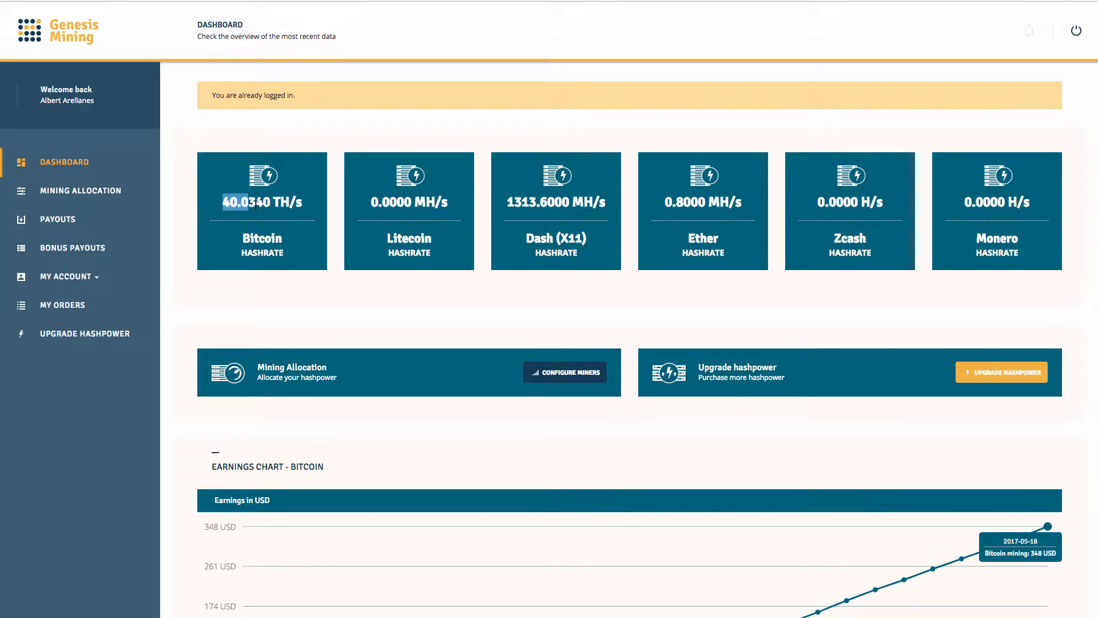
mouse_move(341, 205)
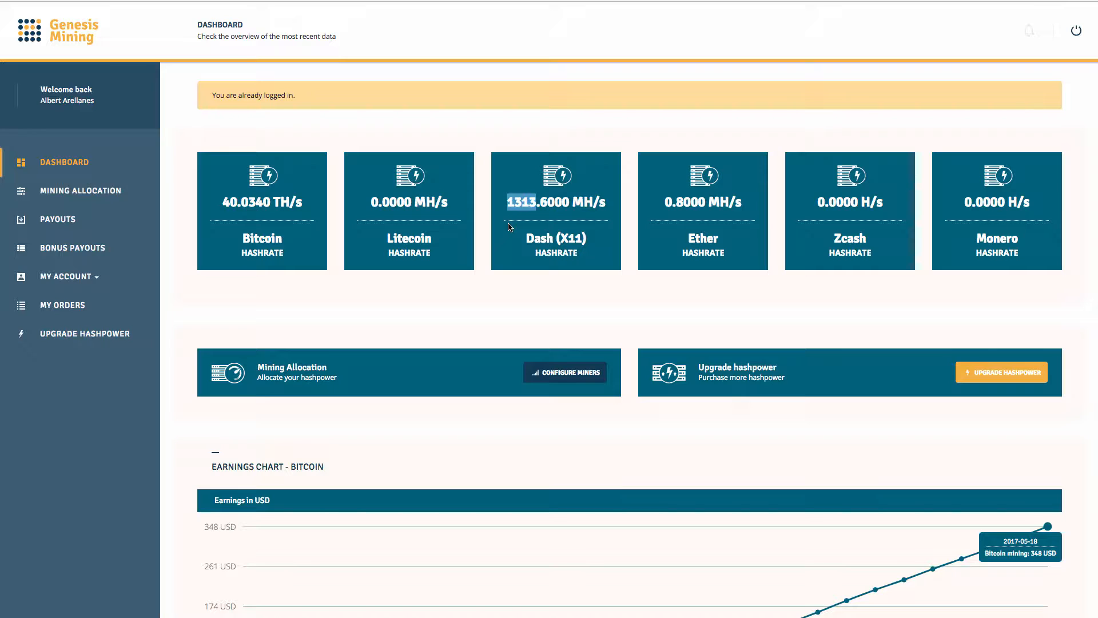
mouse_move(709, 417)
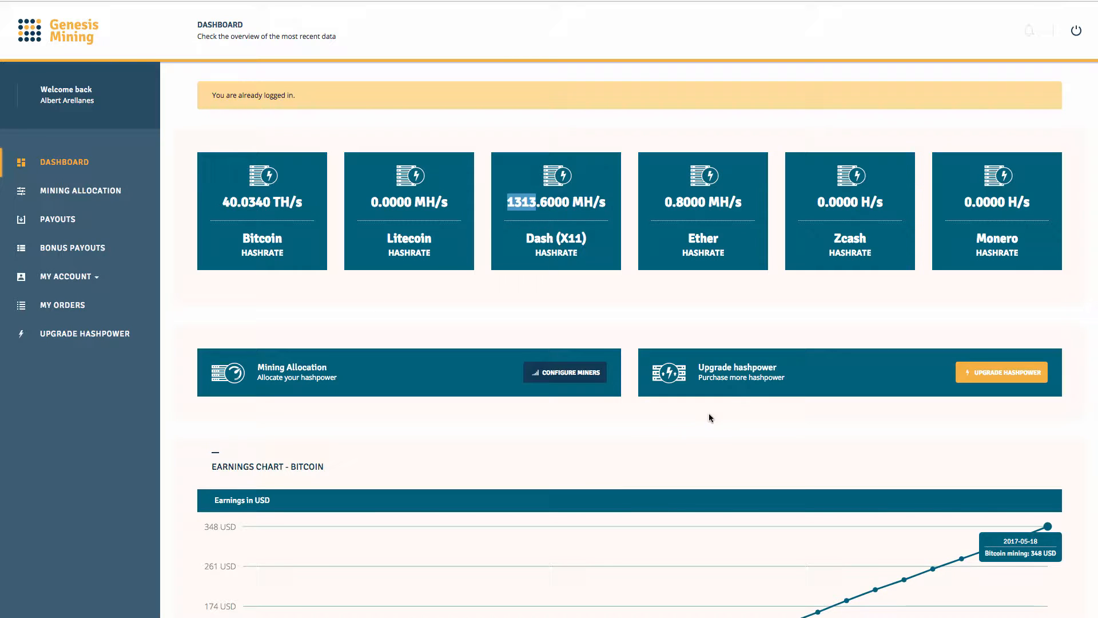
mouse_move(702, 427)
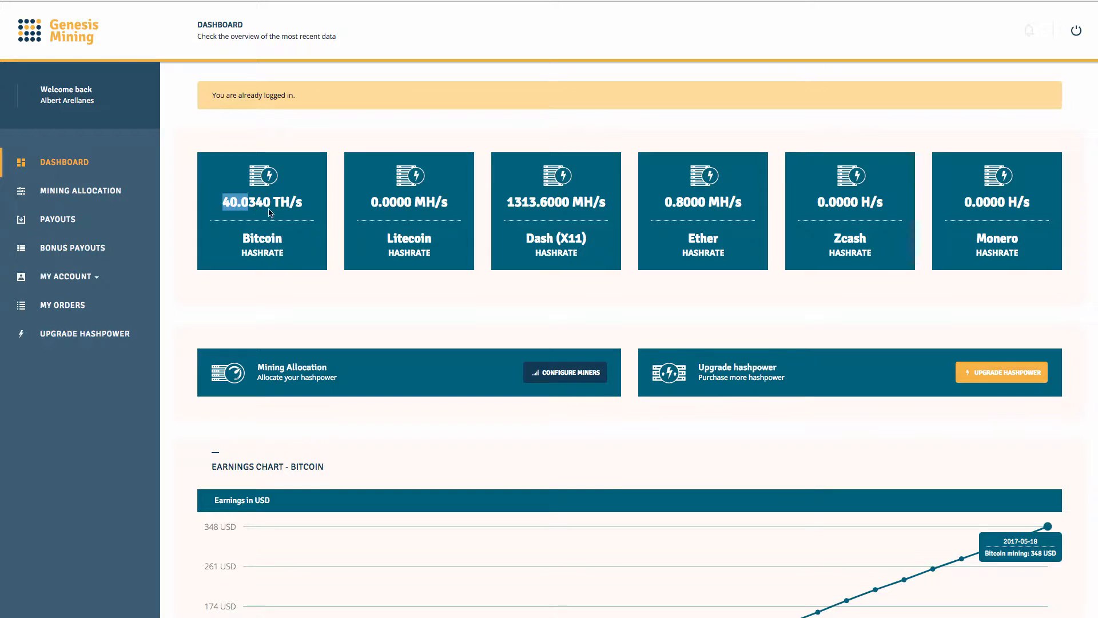
mouse_move(7, 174)
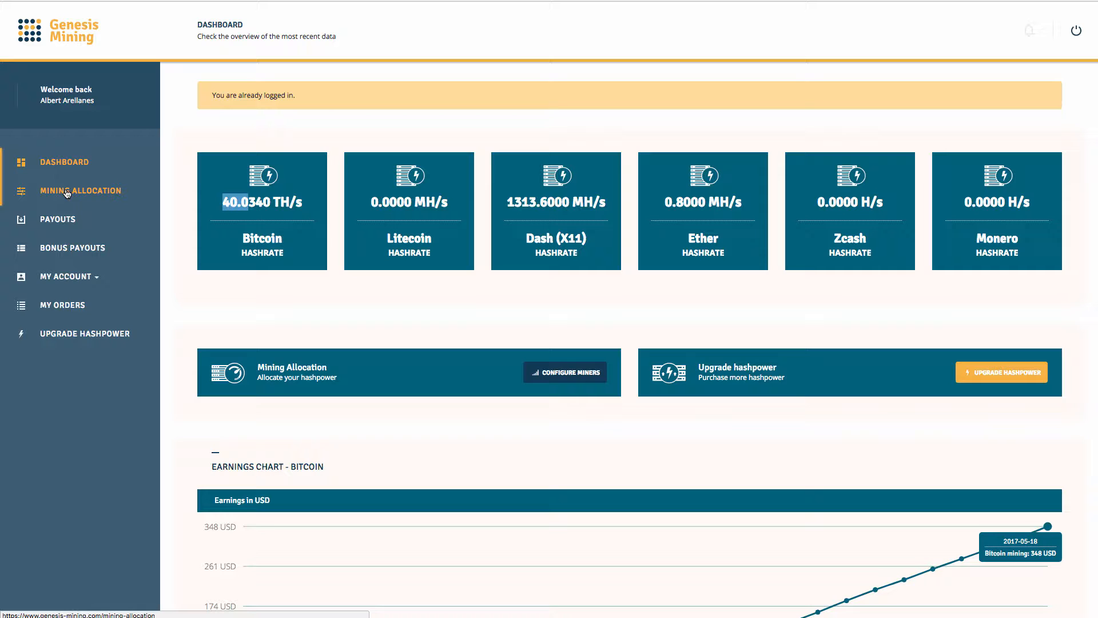
mouse_move(62, 305)
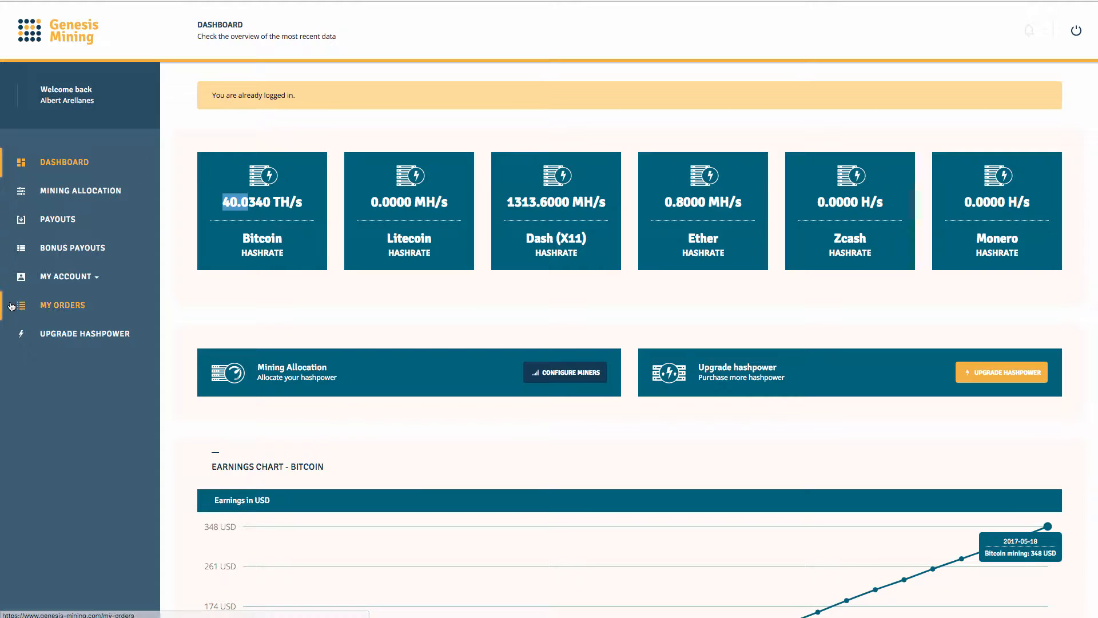
mouse_move(112, 364)
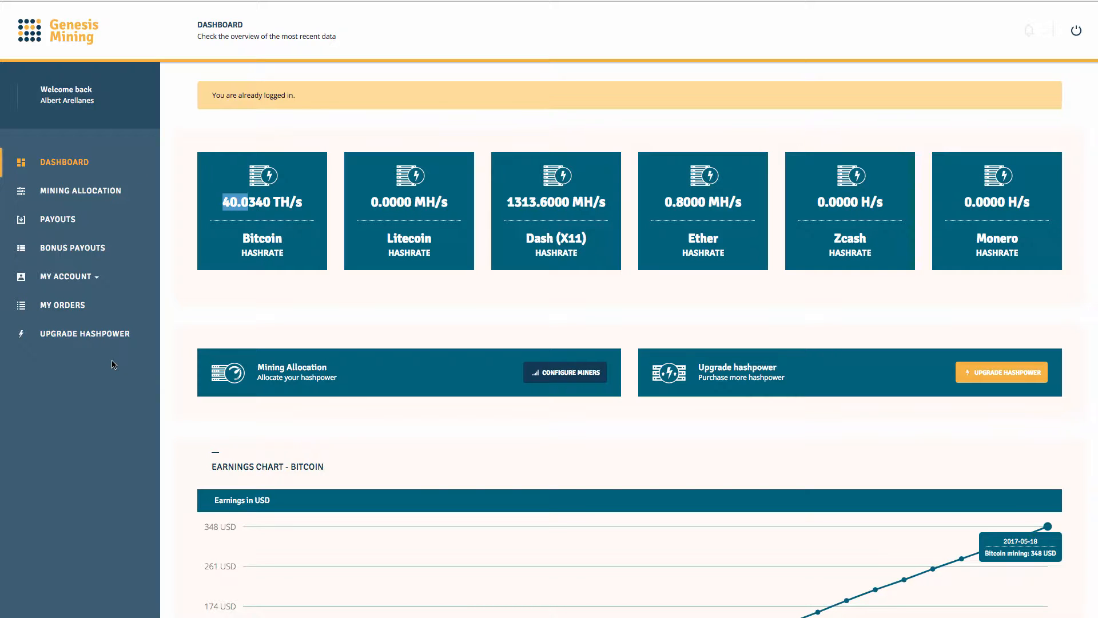
click(85, 333)
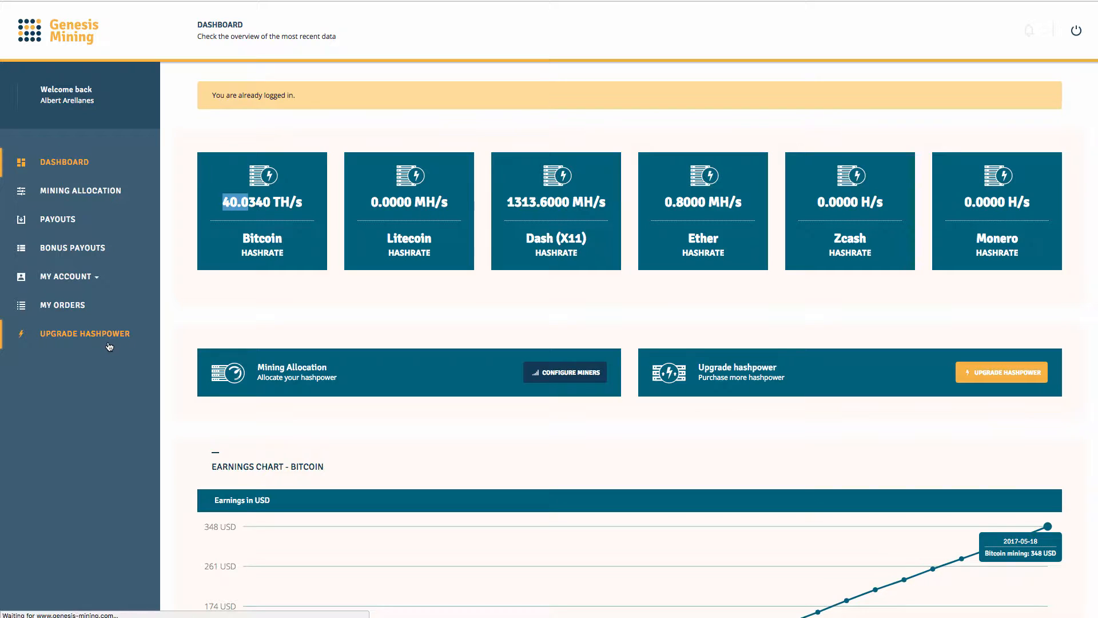
Prepare a 20 TH/s open-ended Bitcoin mining order priced at 2,600.00 USD
click(85, 333)
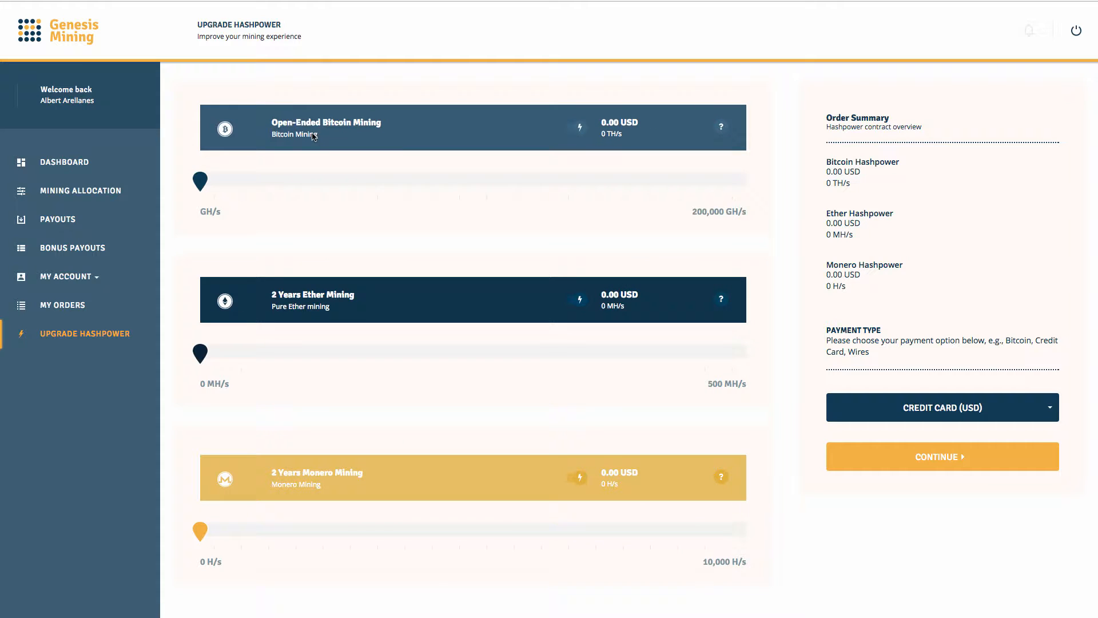
scroll(down, 3)
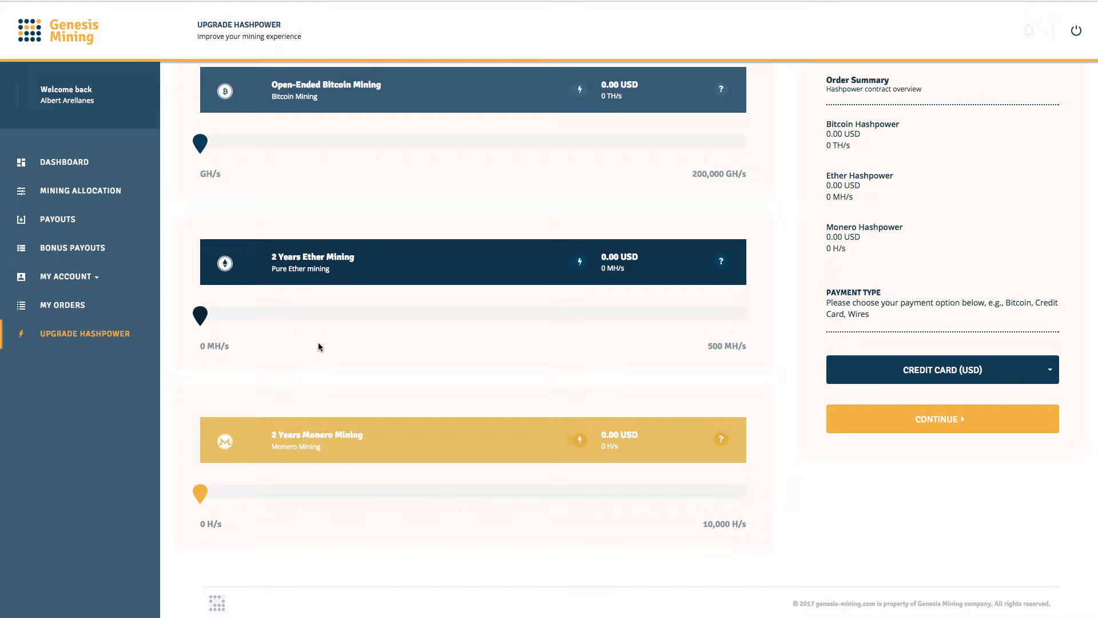
mouse_move(386, 351)
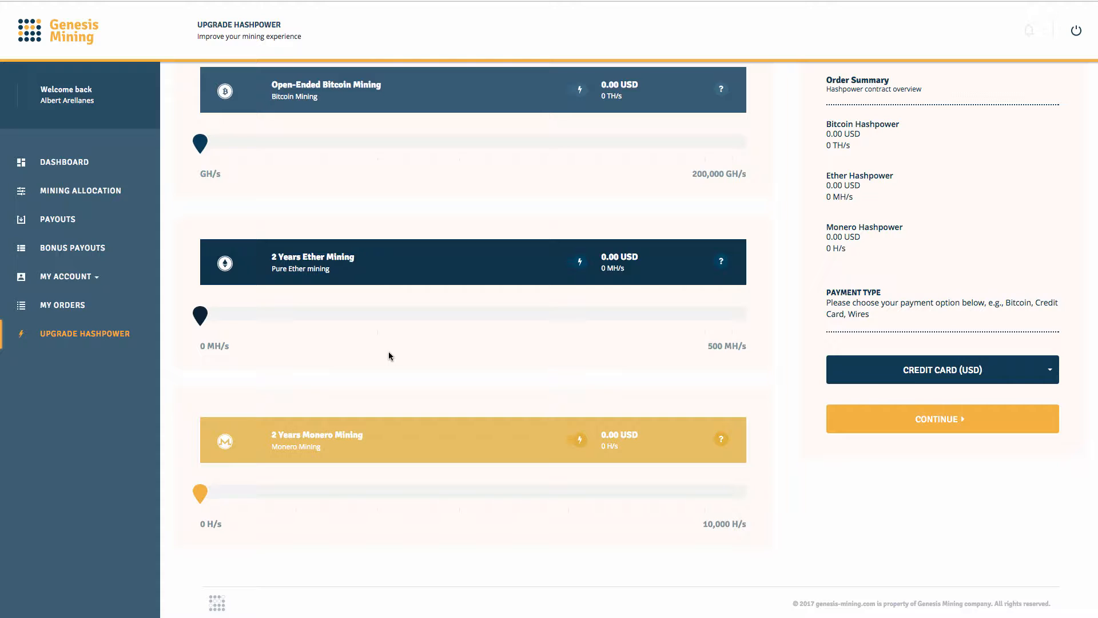
mouse_move(364, 336)
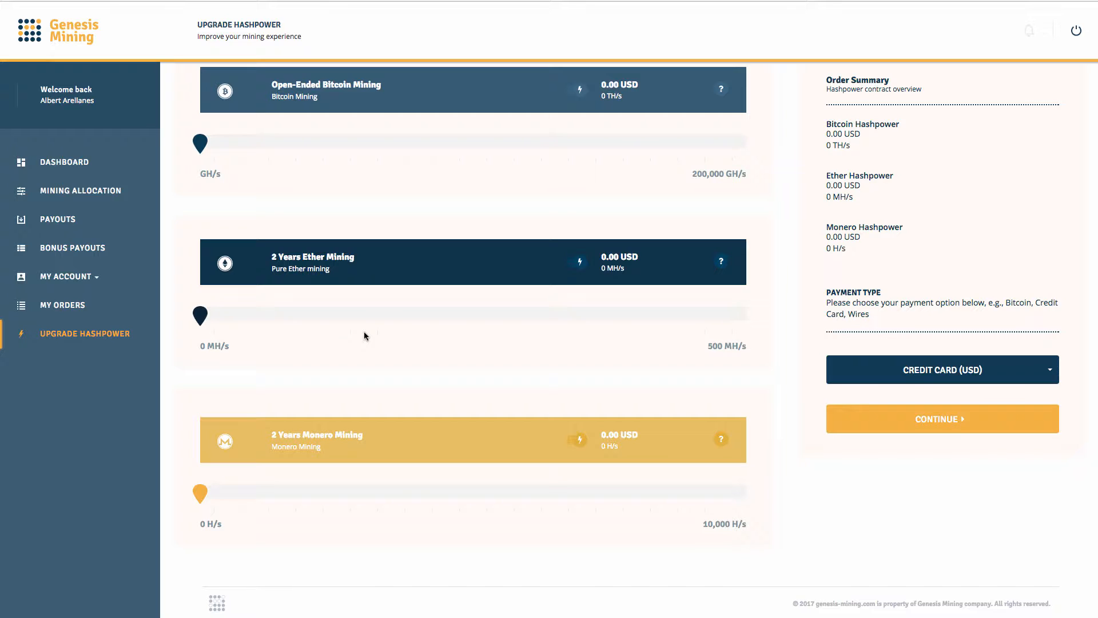
mouse_move(331, 327)
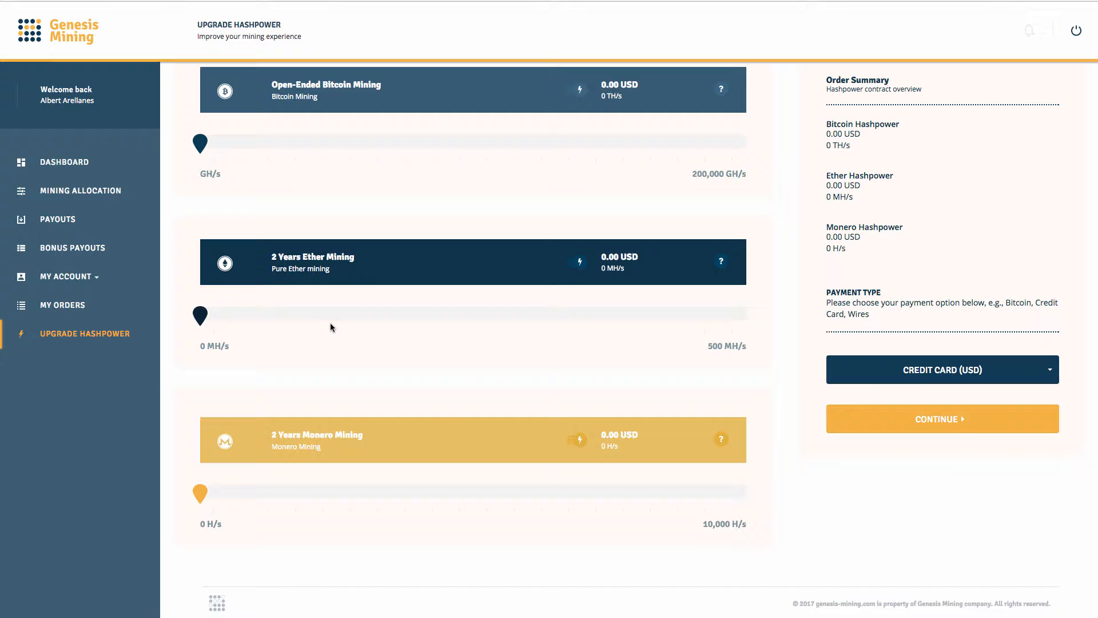
mouse_move(550, 142)
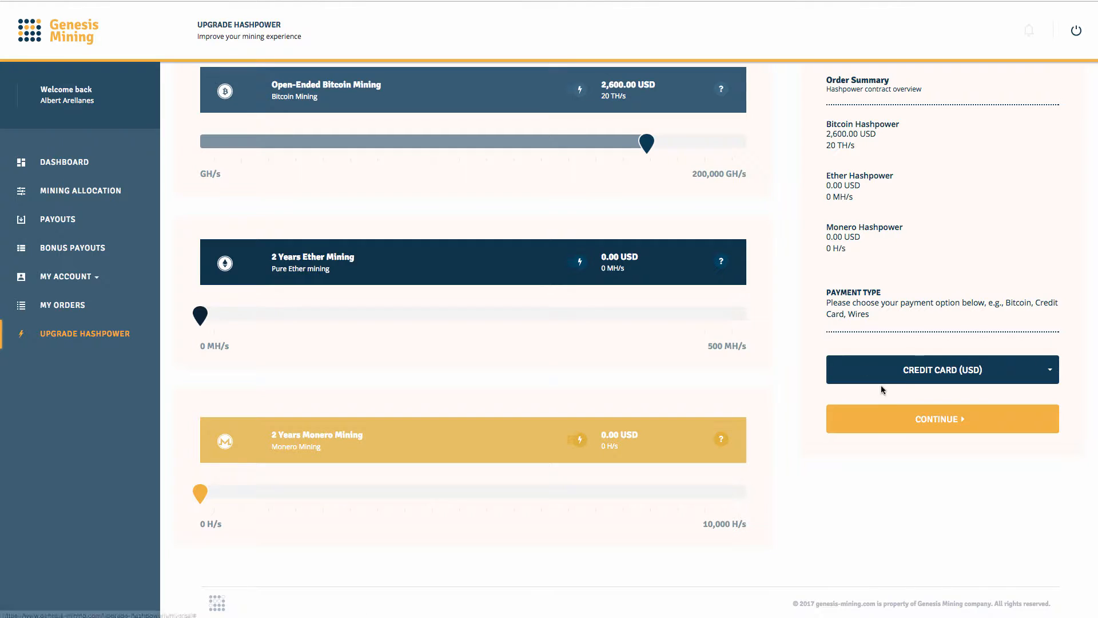
Choose Dash as the payment type for the 26.456 DASH order and continue
click(941, 369)
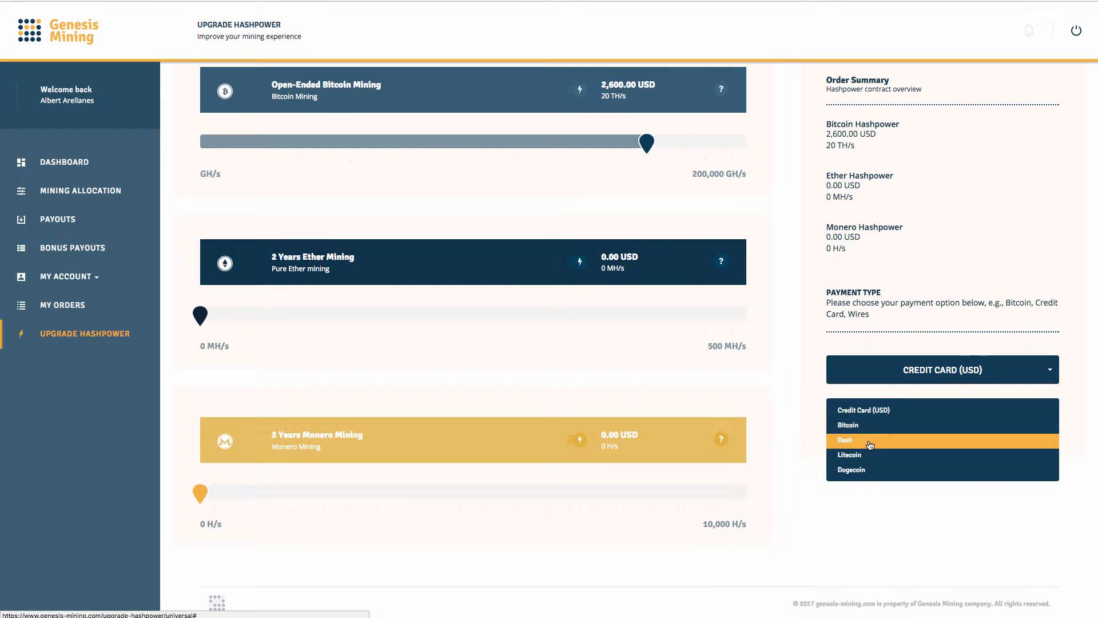
click(845, 440)
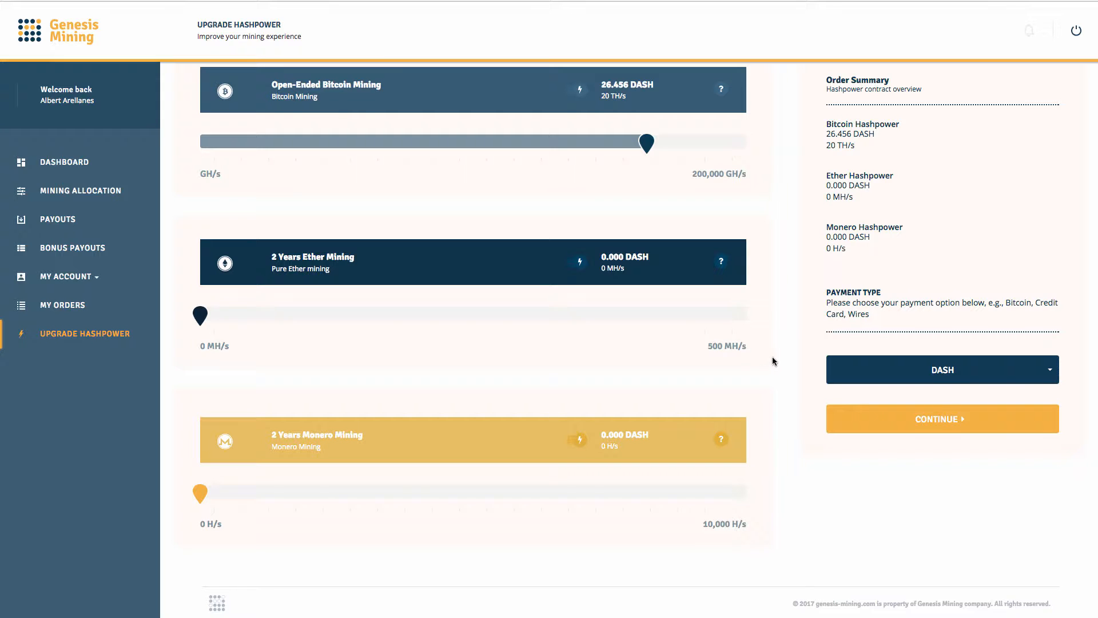
mouse_move(217, 78)
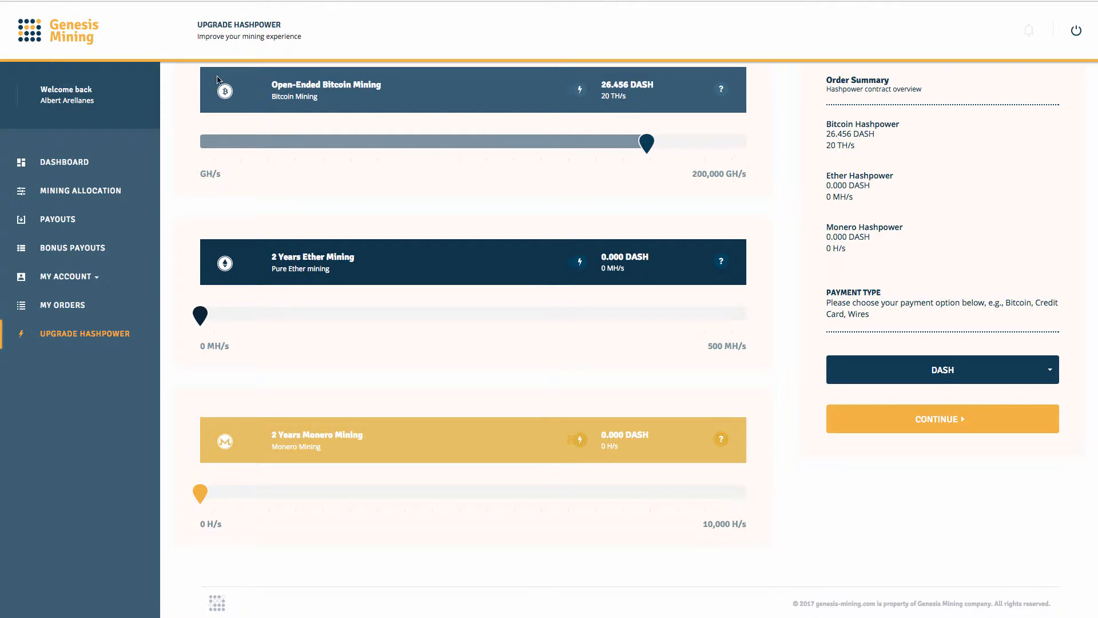
mouse_move(595, 88)
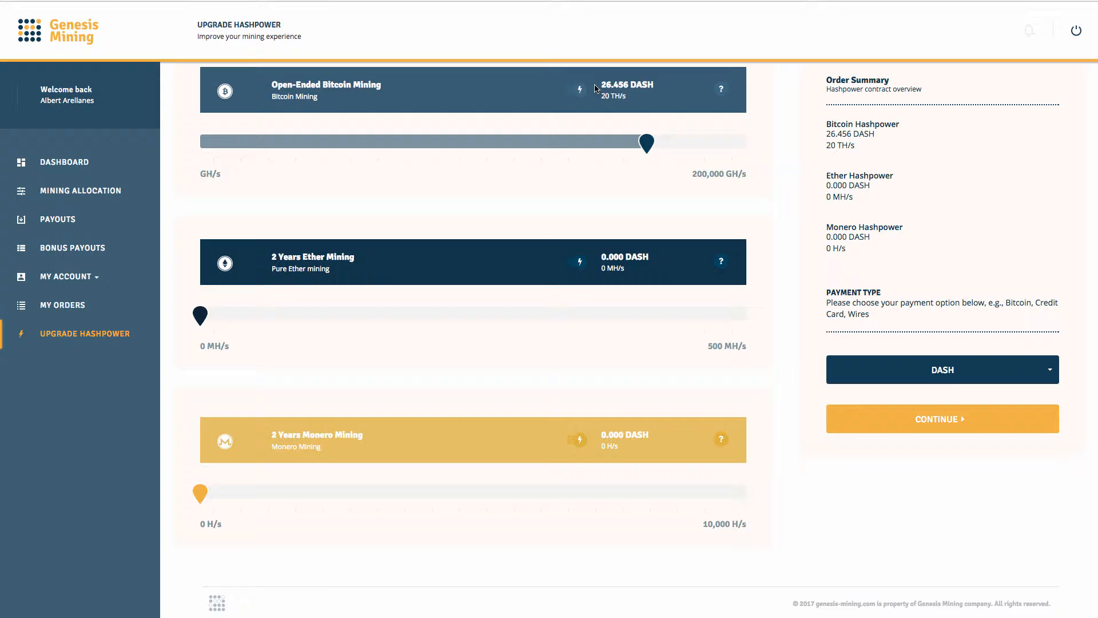
mouse_move(762, 153)
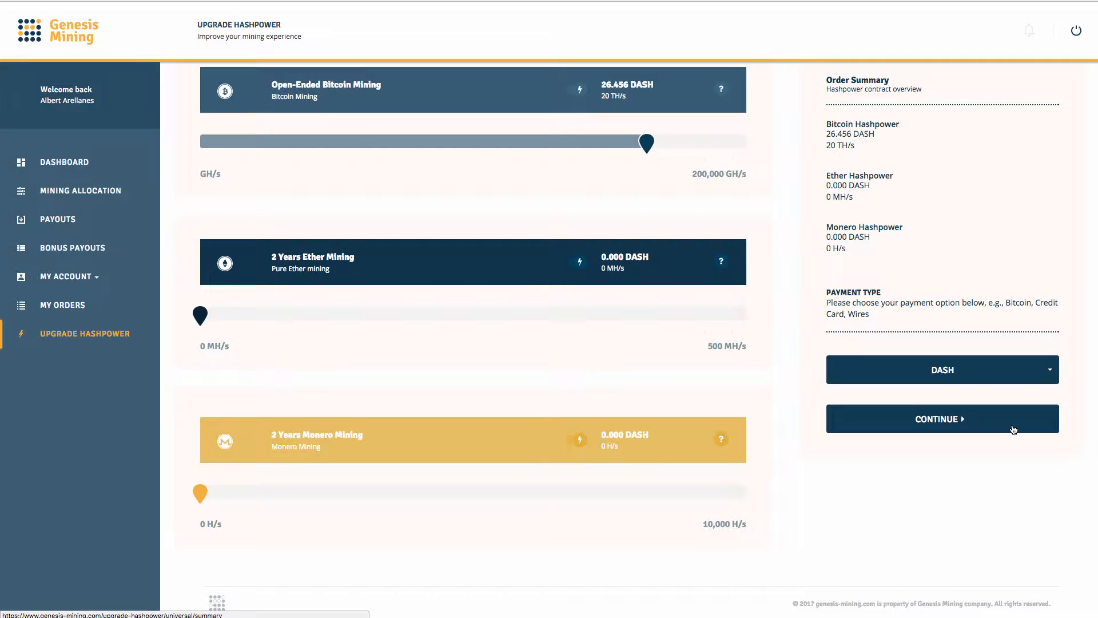
click(941, 418)
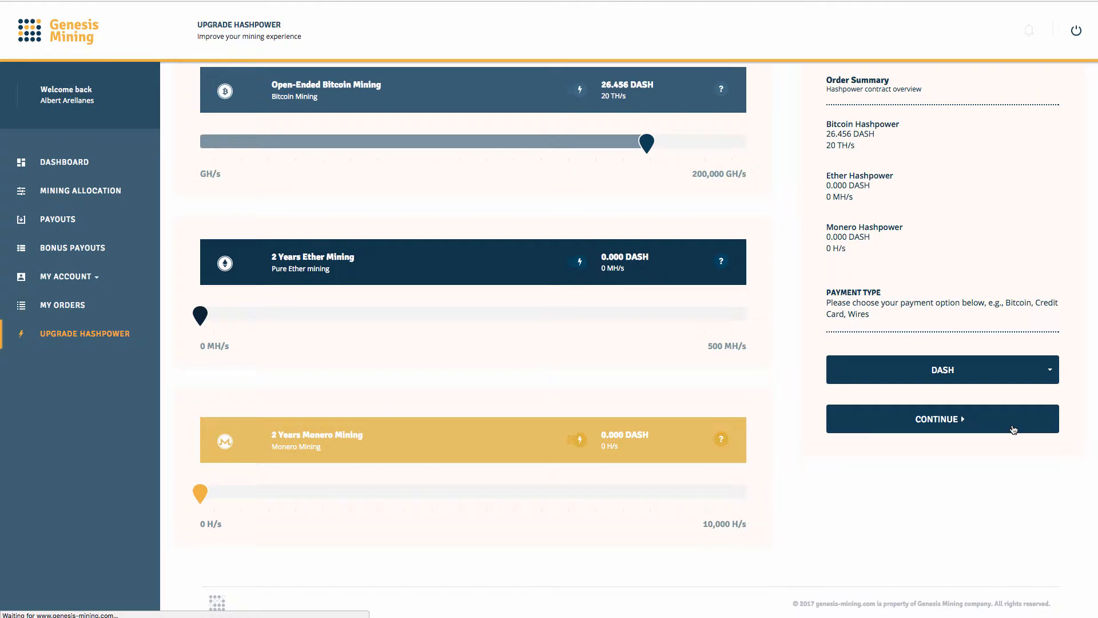
Load the 20 TH/s sha256 order specification totalling DASH 26.473 and bring up the promo code box's edit menu
click(942, 418)
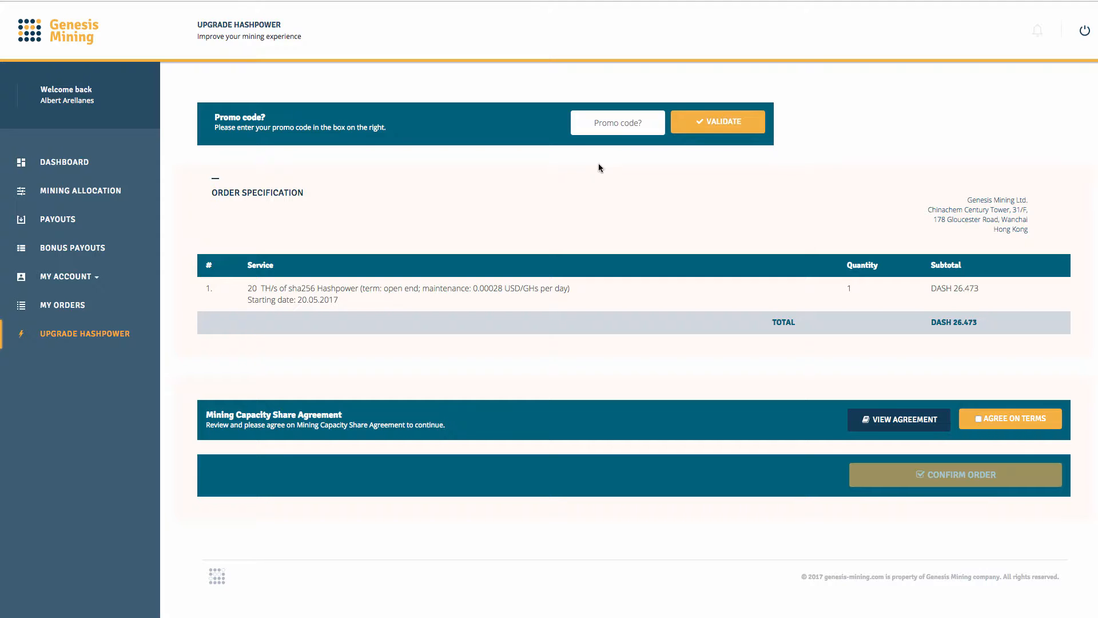
right_click(618, 122)
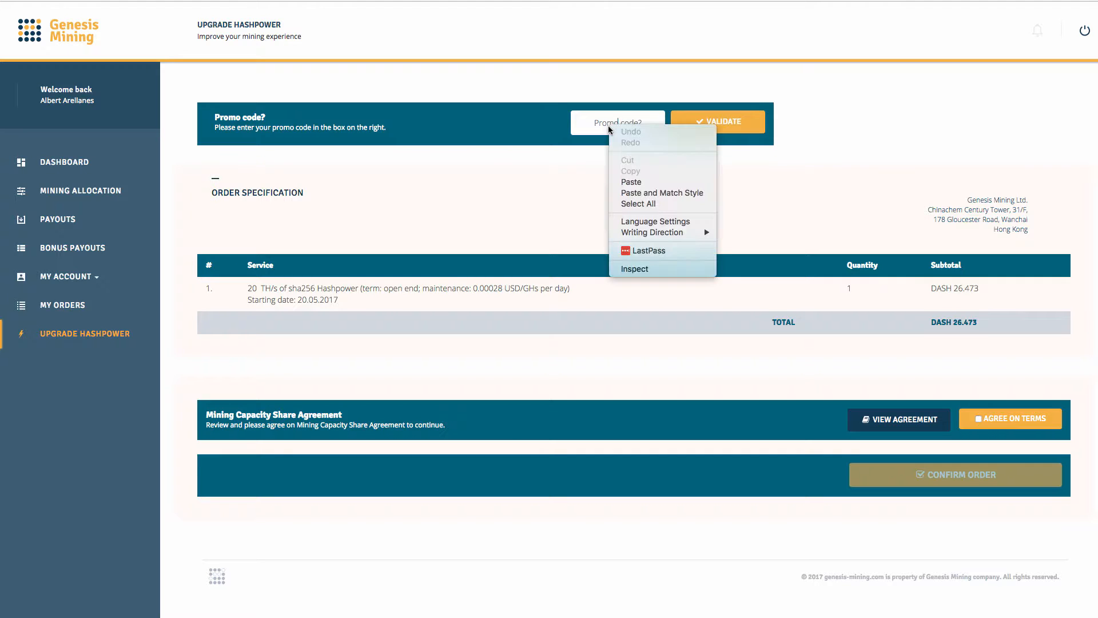
mouse_move(656, 182)
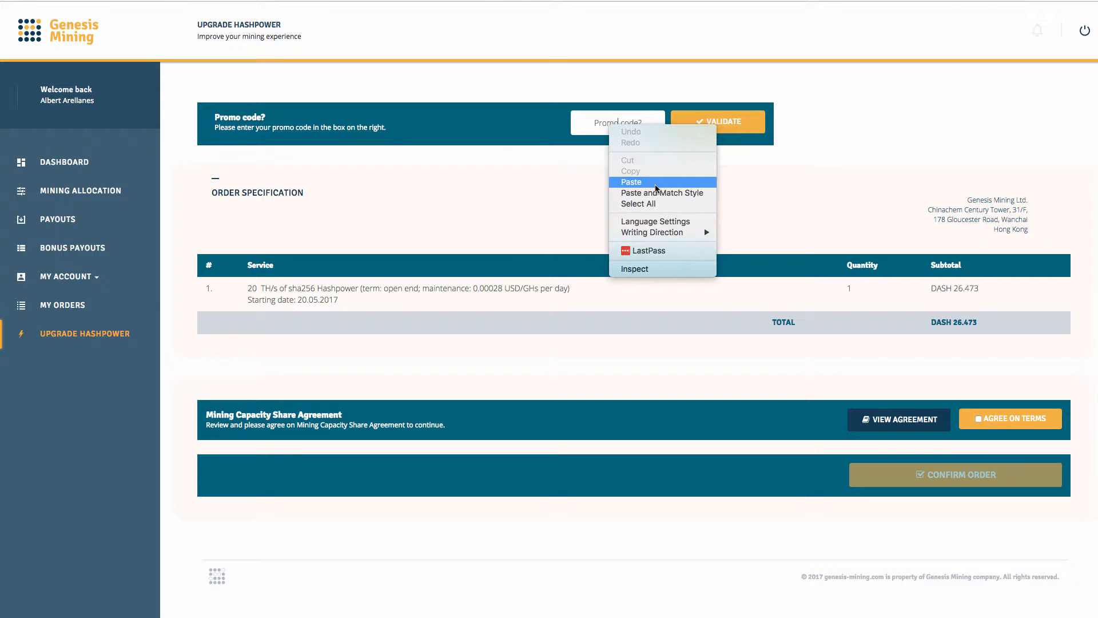
Paste a promo code for 3% off, bringing the total to DASH 25.679, and accept the share agreement
click(630, 182)
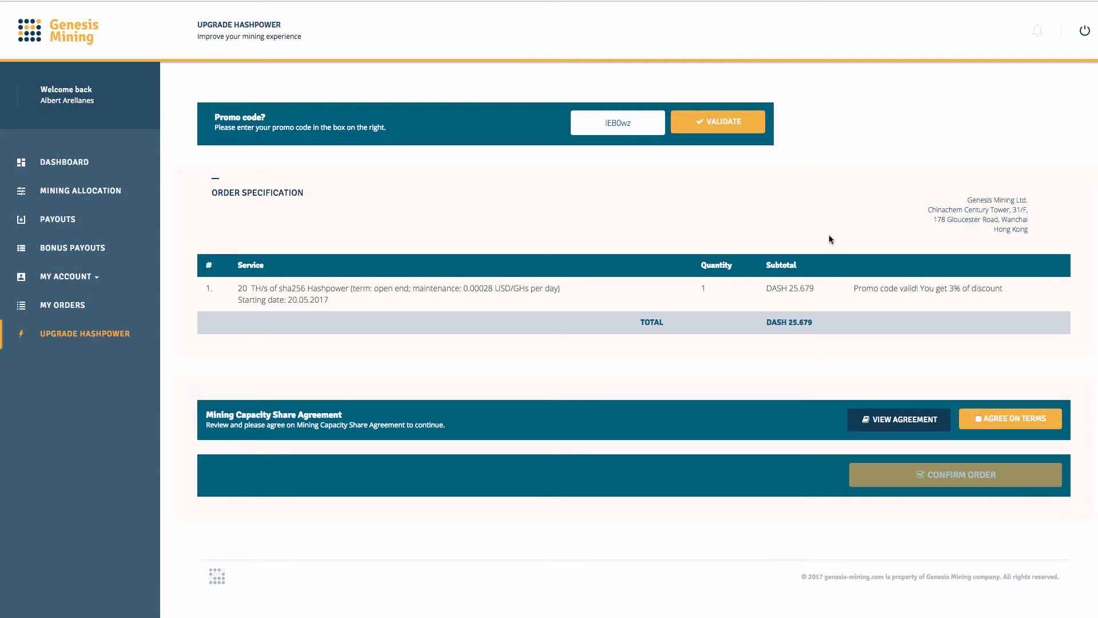
mouse_move(813, 72)
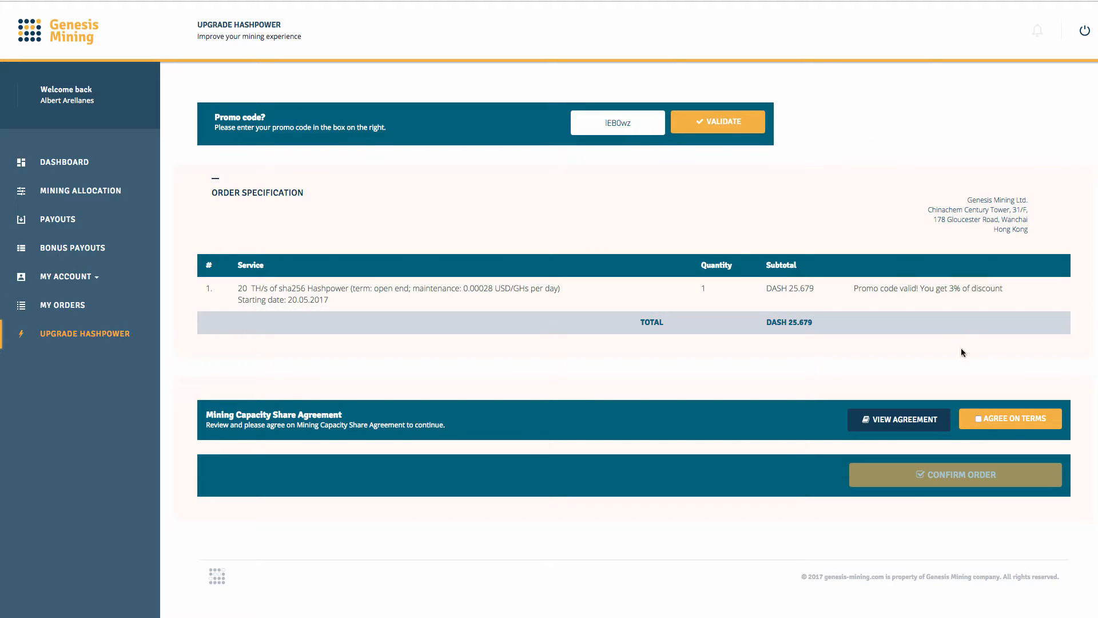
click(1009, 419)
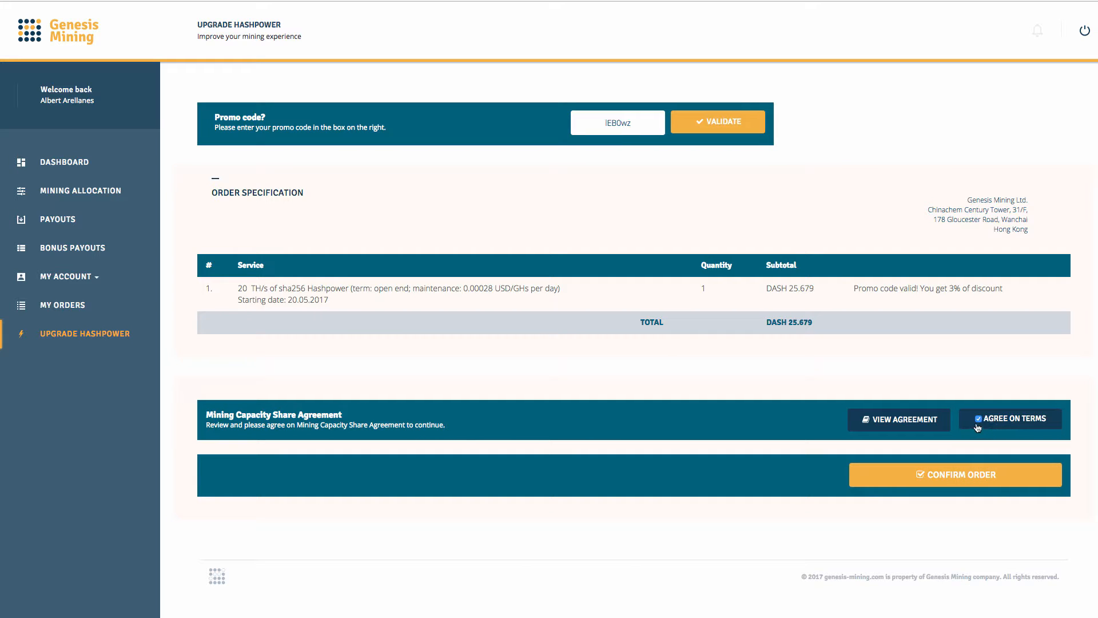
Confirm the order to get a 25.472 DRK payment request with Dash address and expiry timer
click(955, 474)
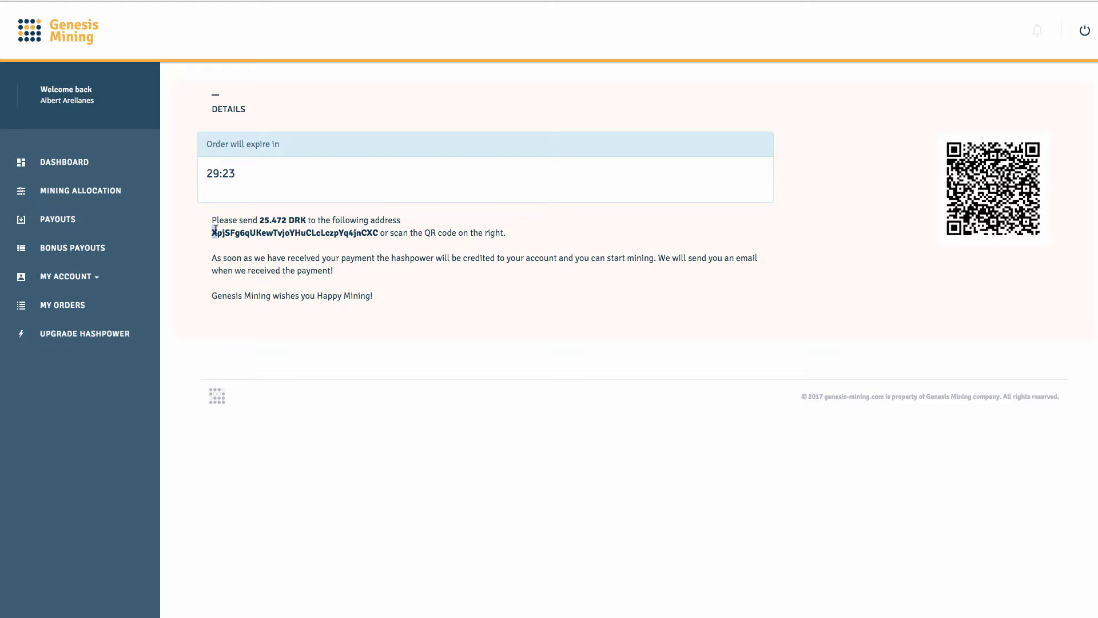
mouse_move(806, 191)
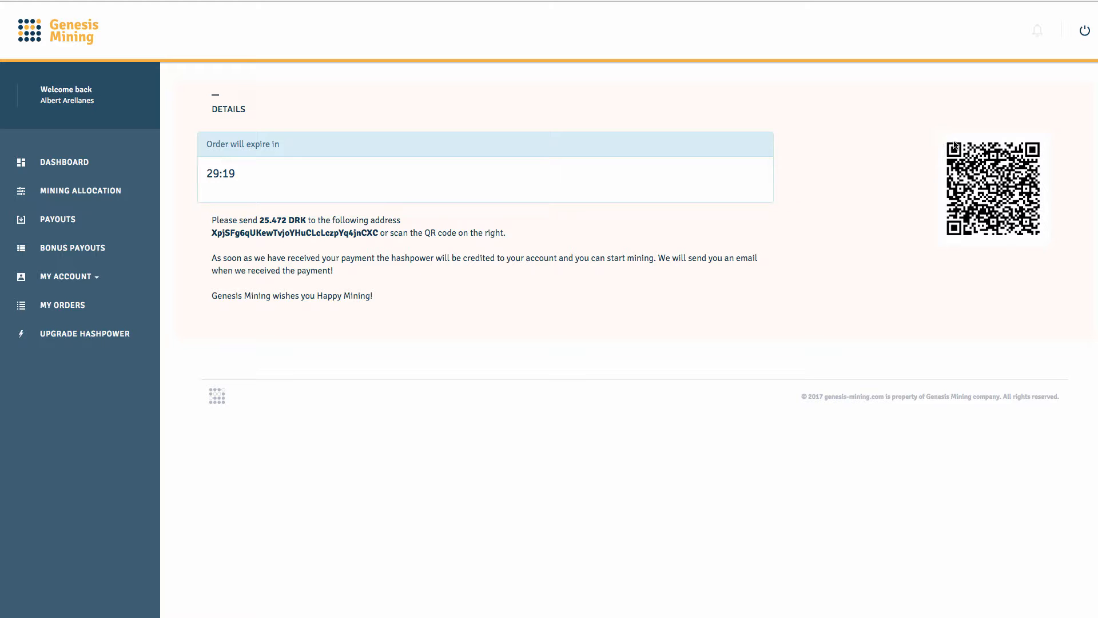
mouse_move(937, 133)
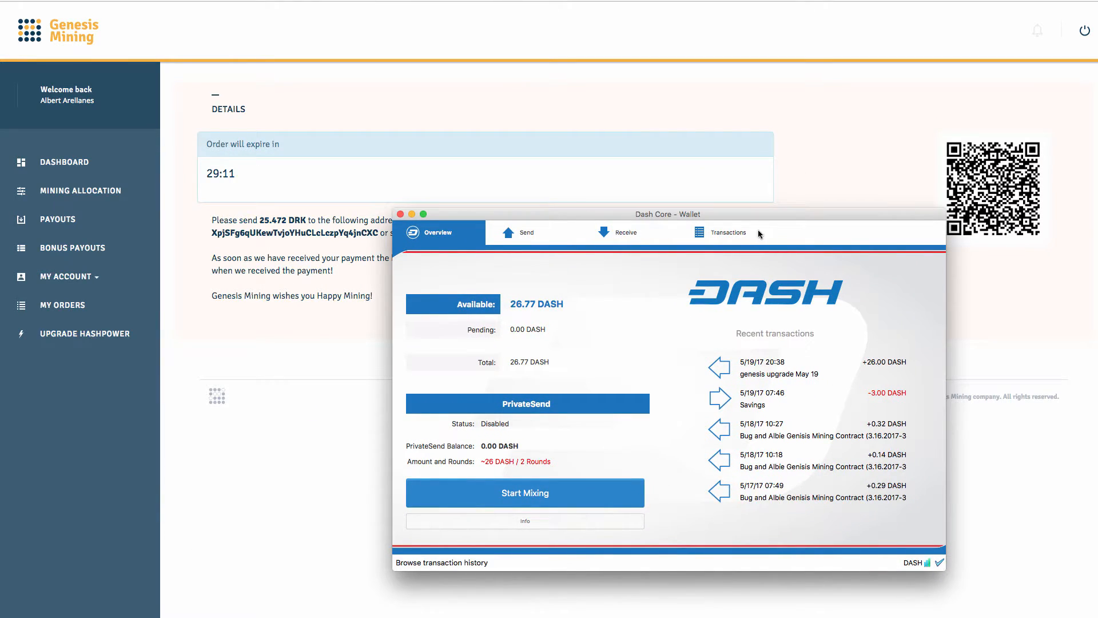
Bring up the Dash Core Wallet send form to pay the Genesis Mining address
click(527, 231)
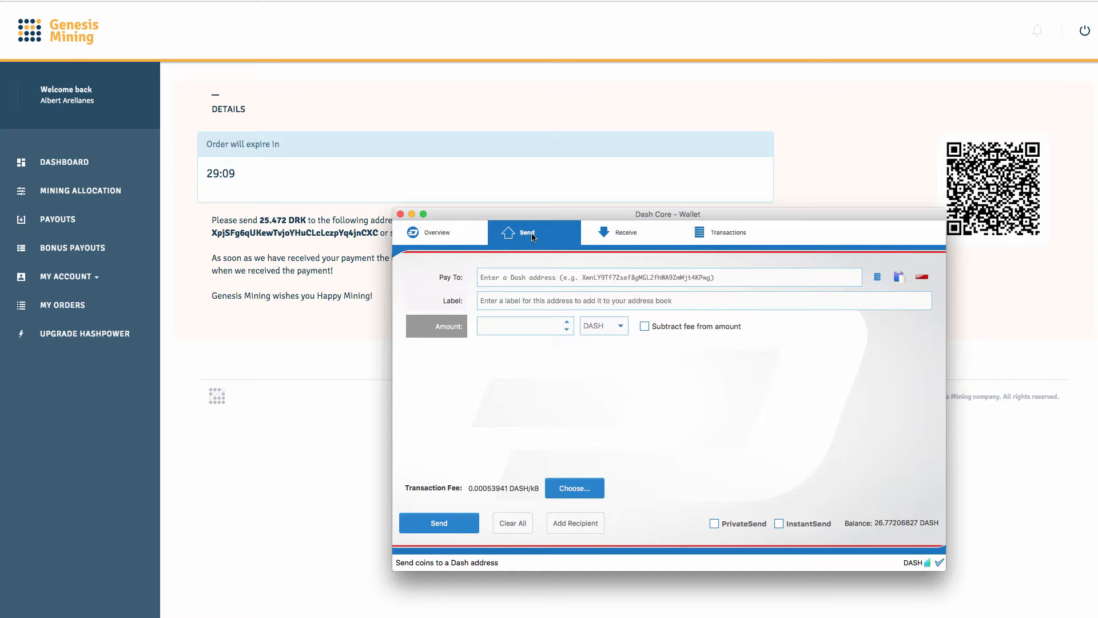
mouse_move(305, 385)
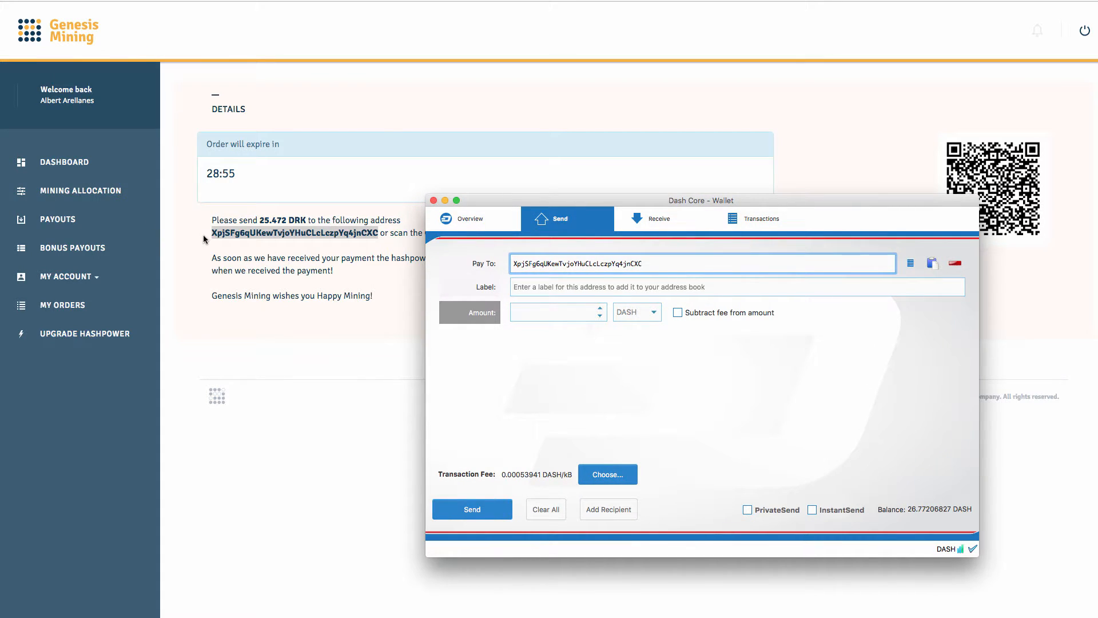
mouse_move(488, 275)
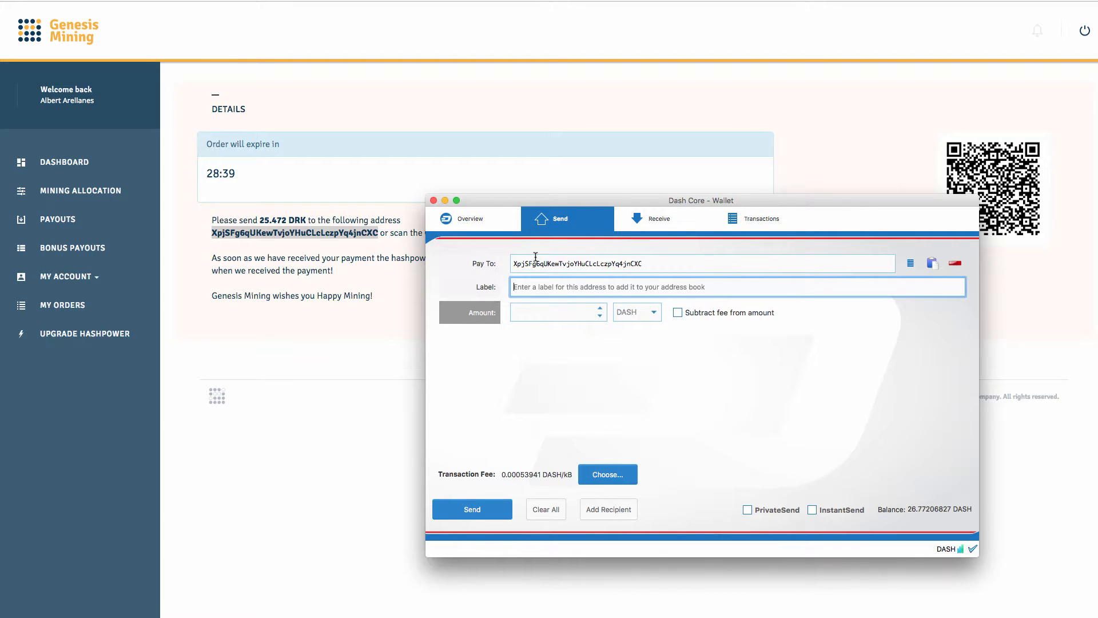
Enter the payment label 'Genesis upgrade May19', correcting typos along the way
text(Genie)
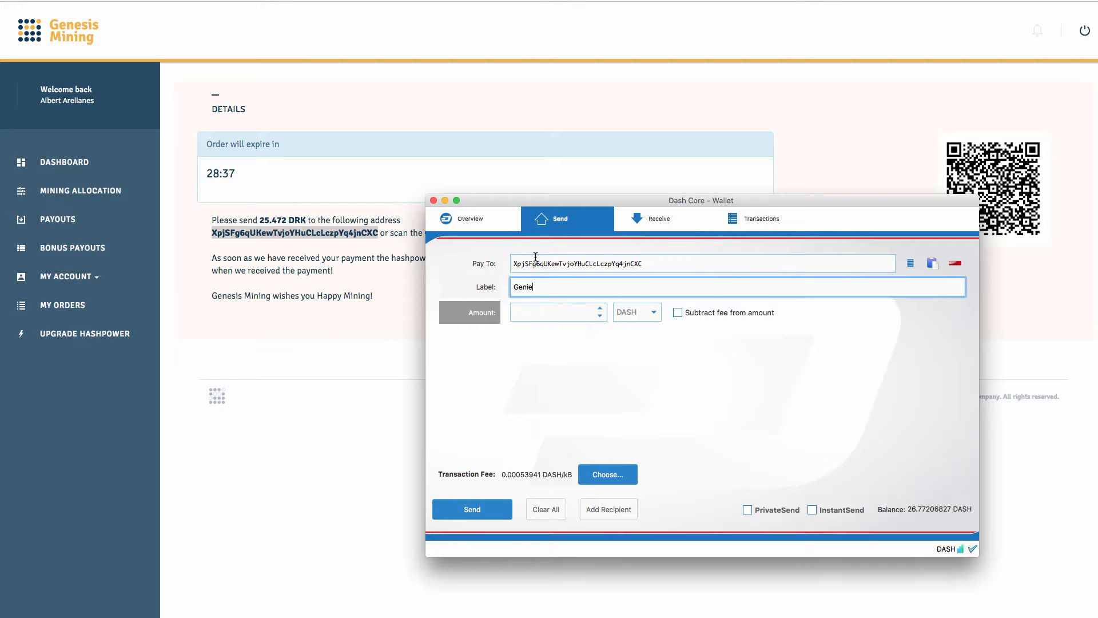
key(Backspace)
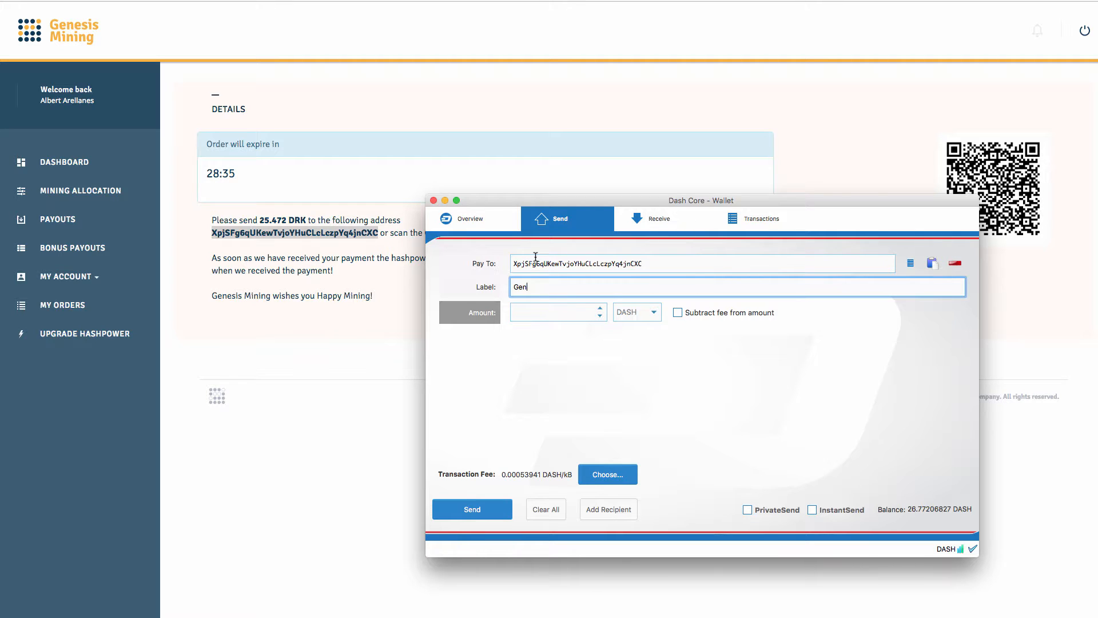
text(esis)
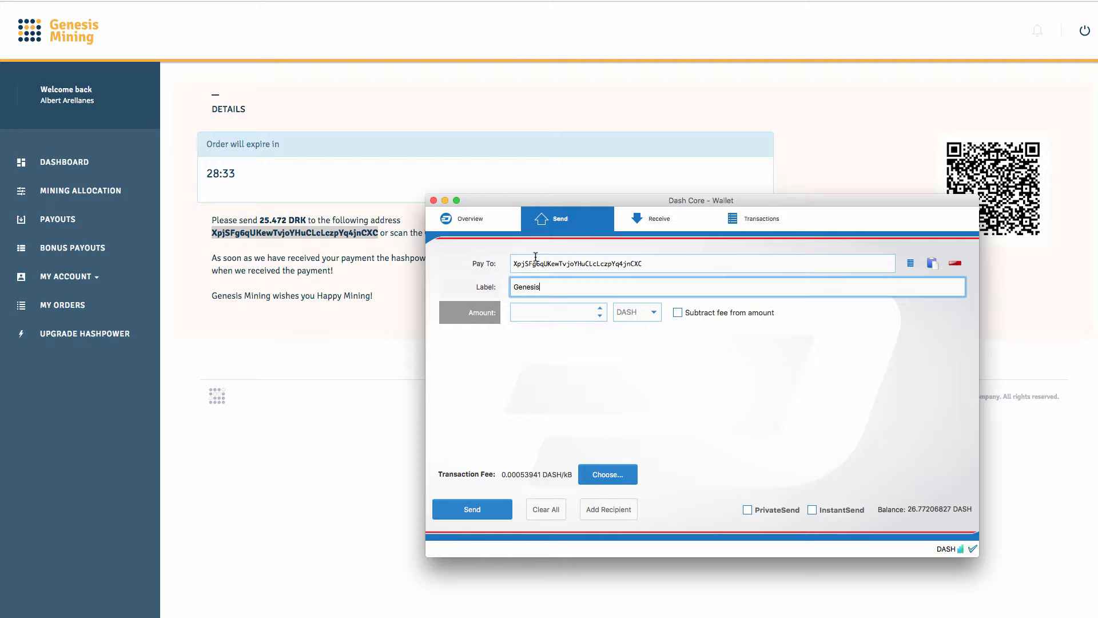
text(u)
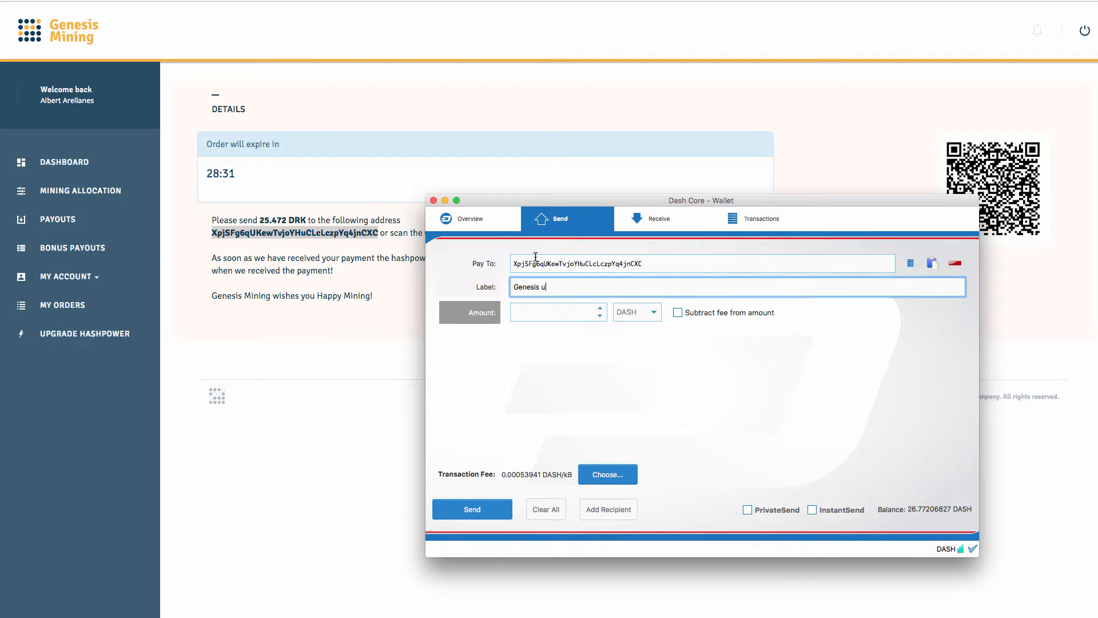
text(pgerad)
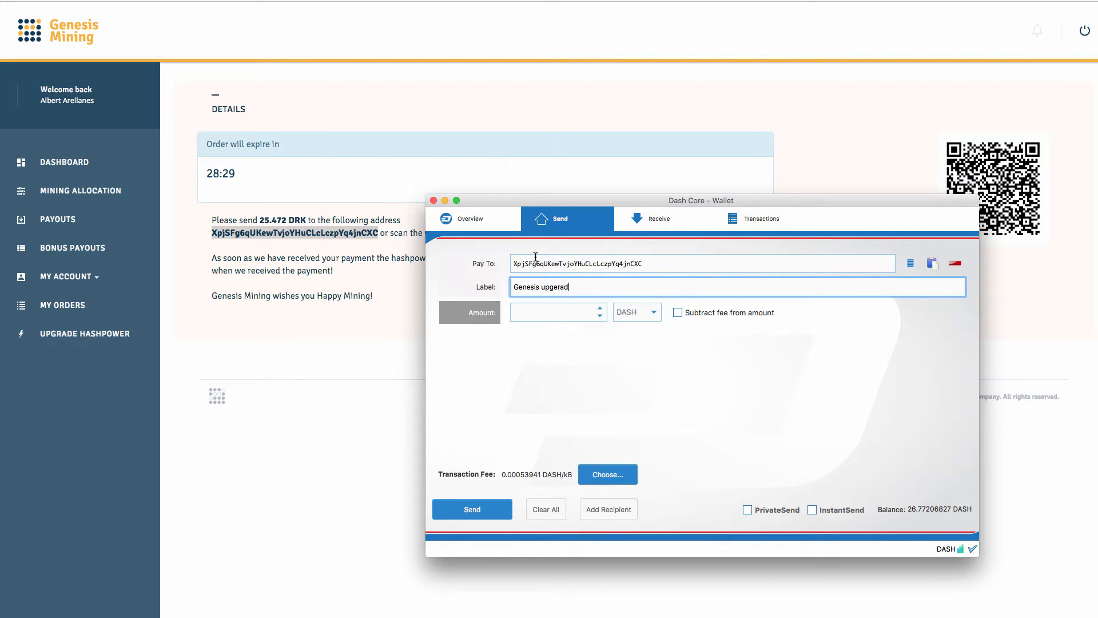
key(Backspace)
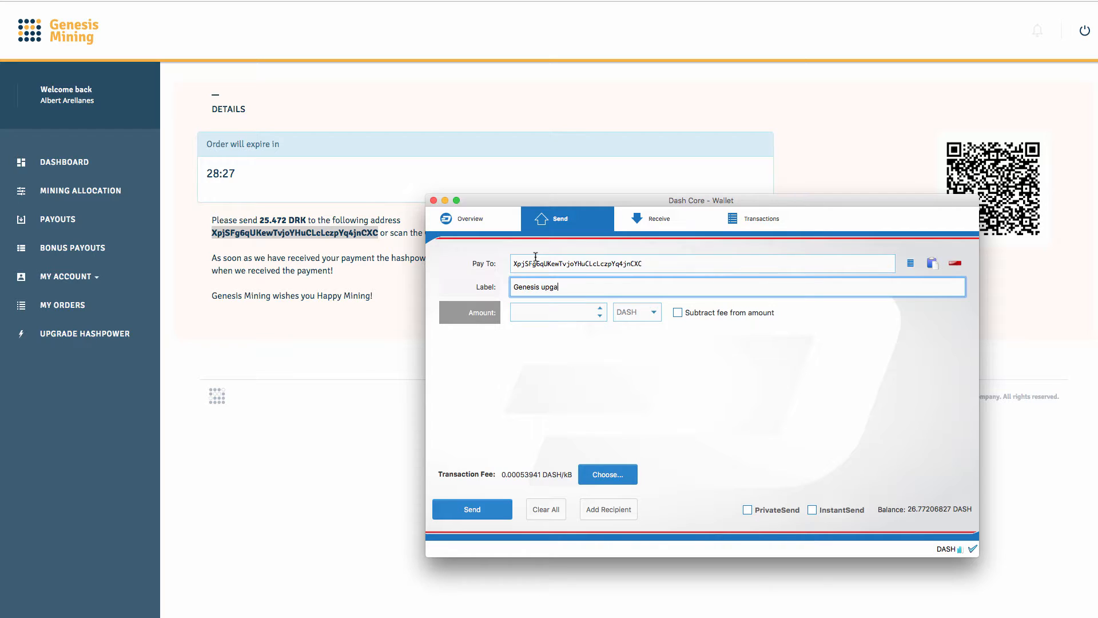
text(rade)
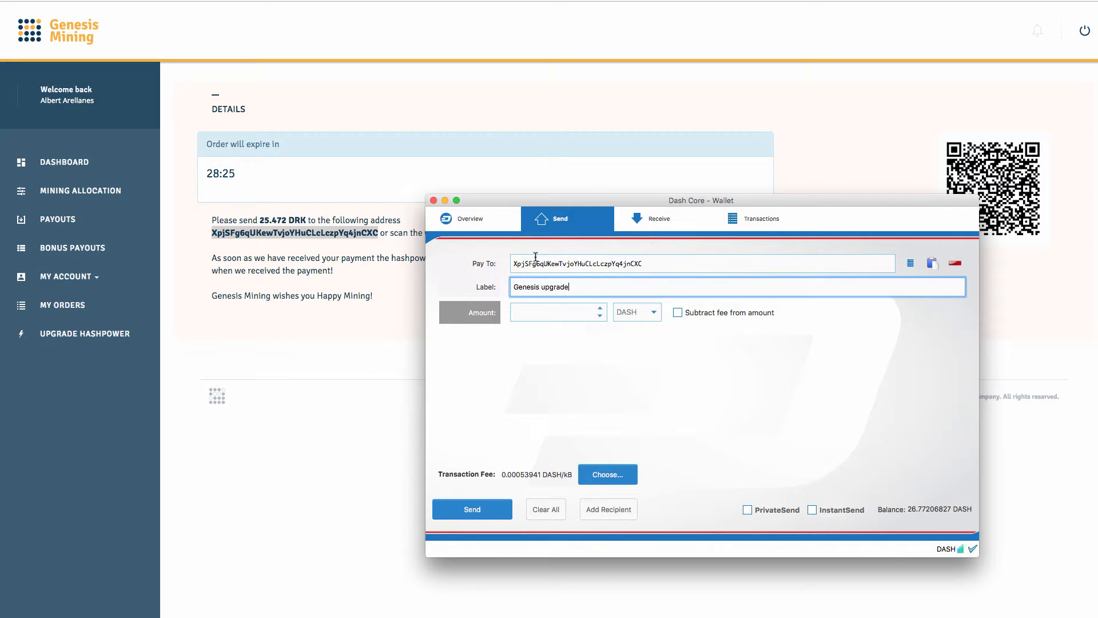
text(M)
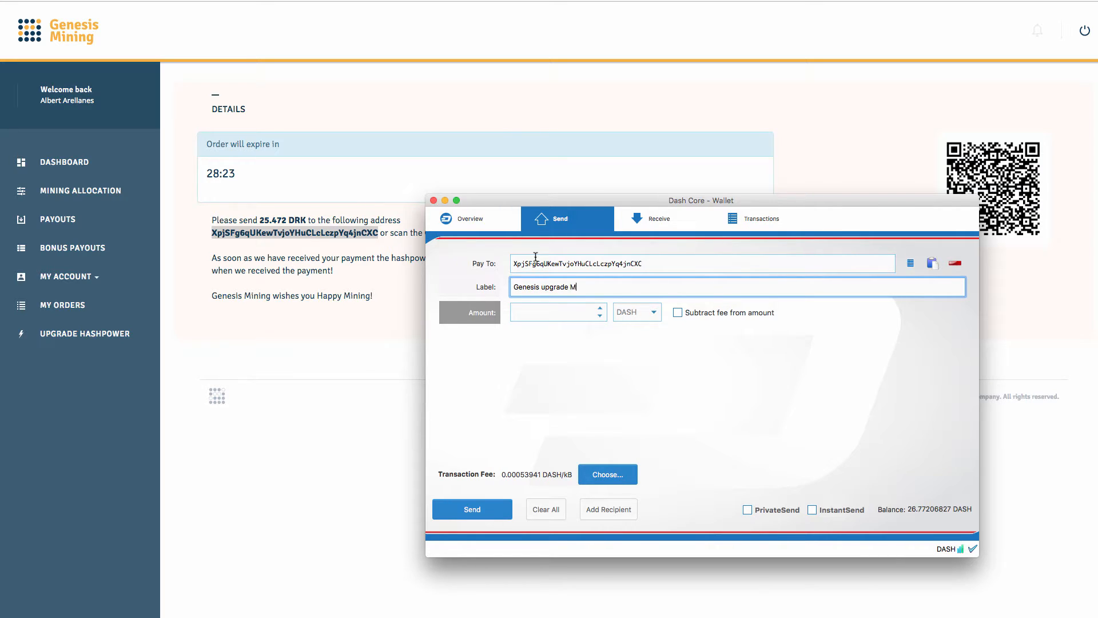
text(ayt)
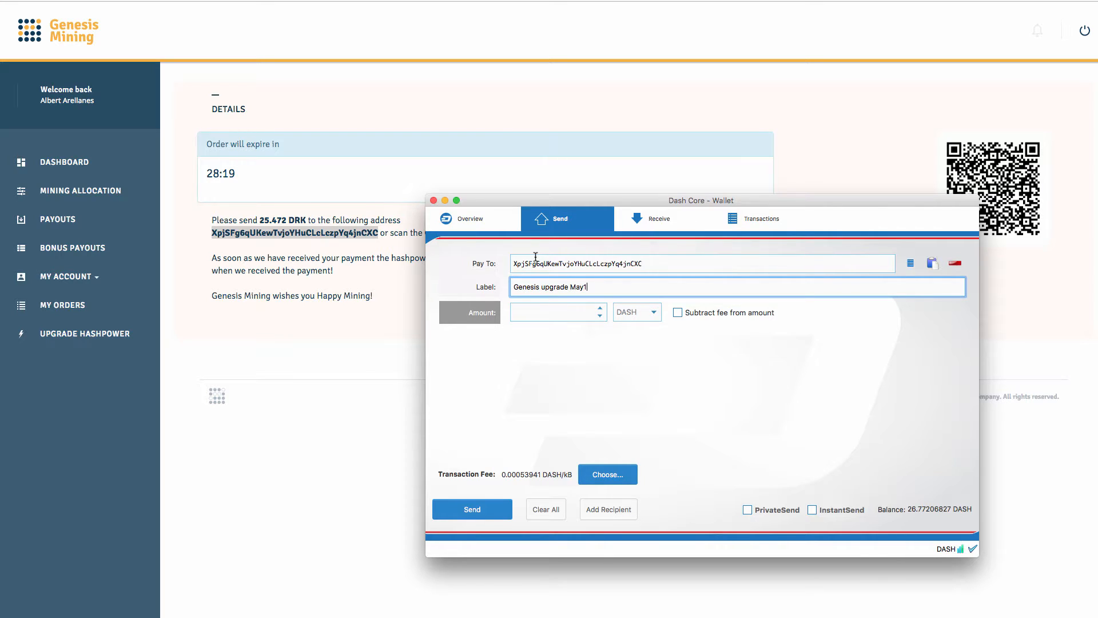
text(9)
click(557, 312)
text(25.472)
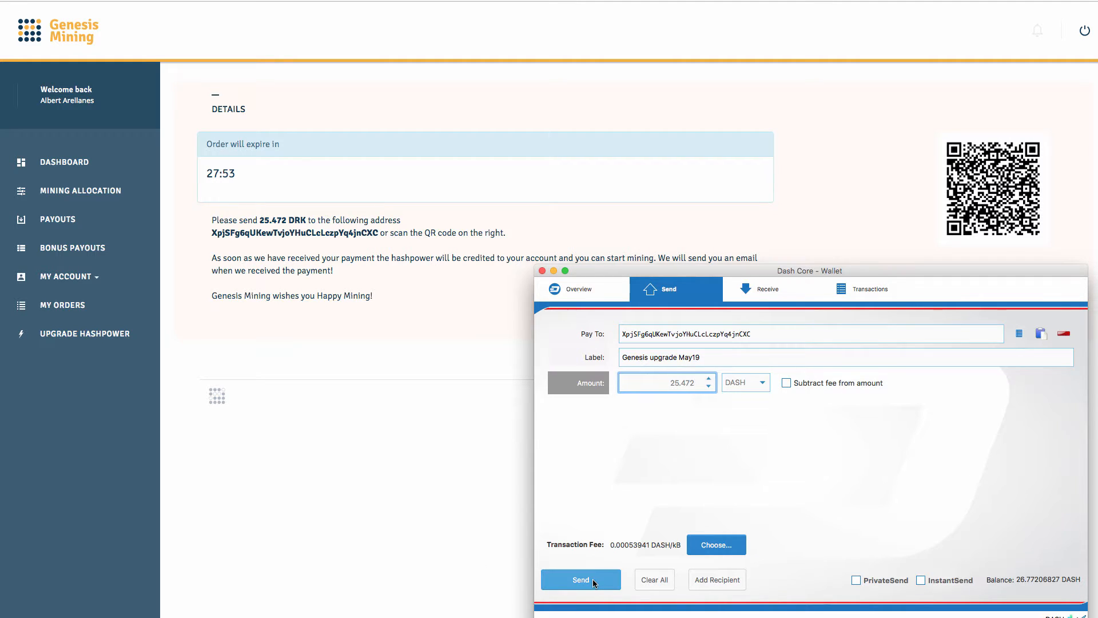
Send and confirm the 25.472 DASH payment, leaving about 1.2999 DASH
click(580, 579)
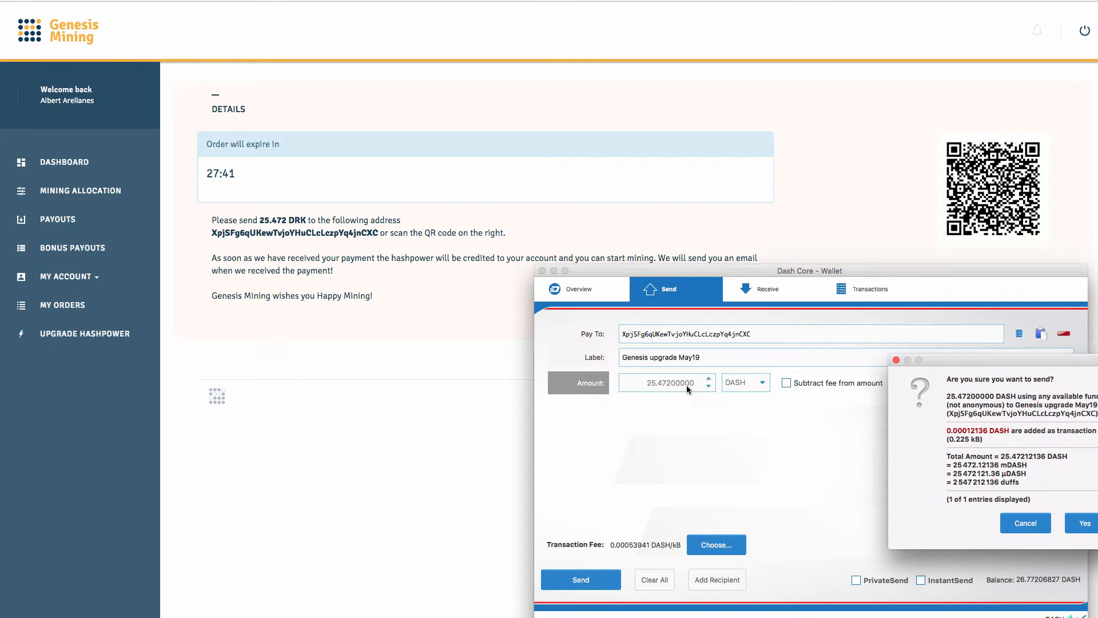
mouse_move(1062, 374)
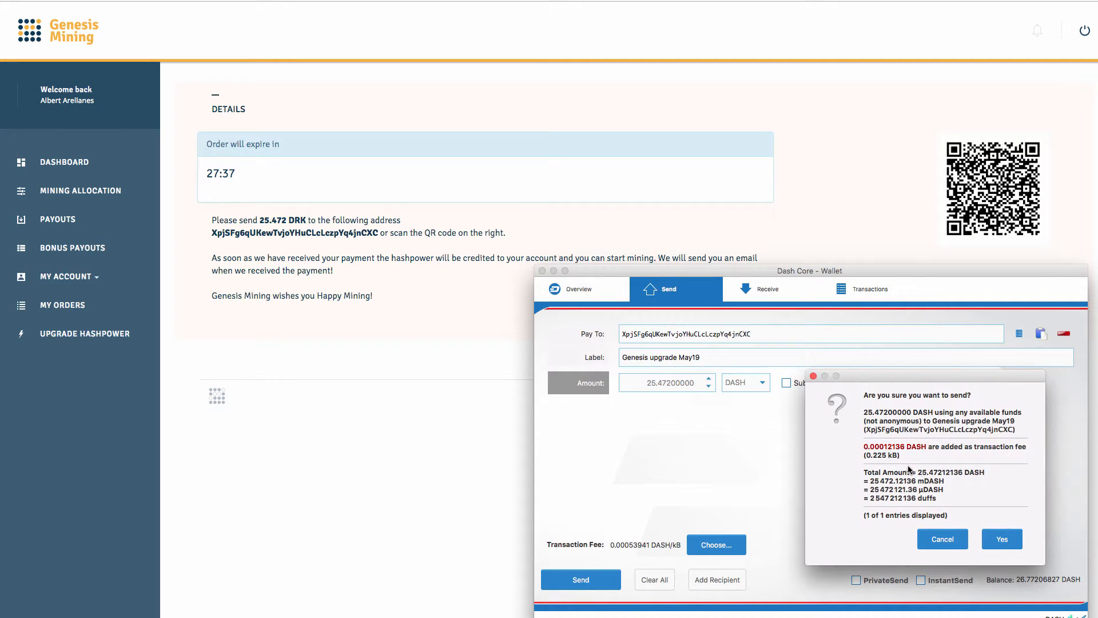
click(1001, 539)
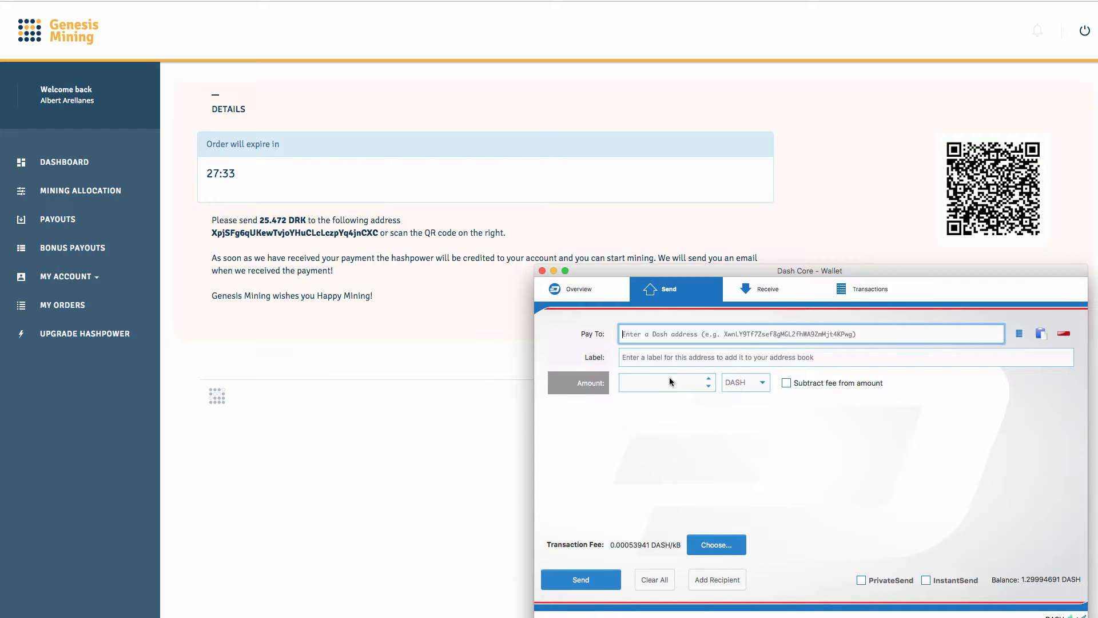
Check the -25.47 DASH 'Genesis upgrade May19' transaction in the history, then close the wallet
click(577, 288)
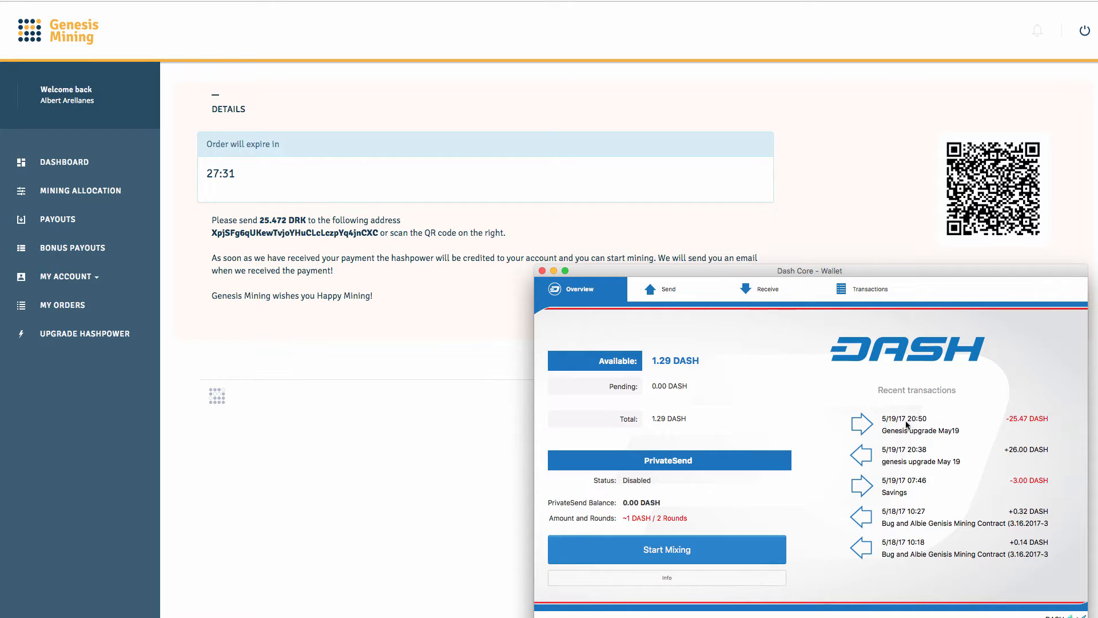
click(870, 288)
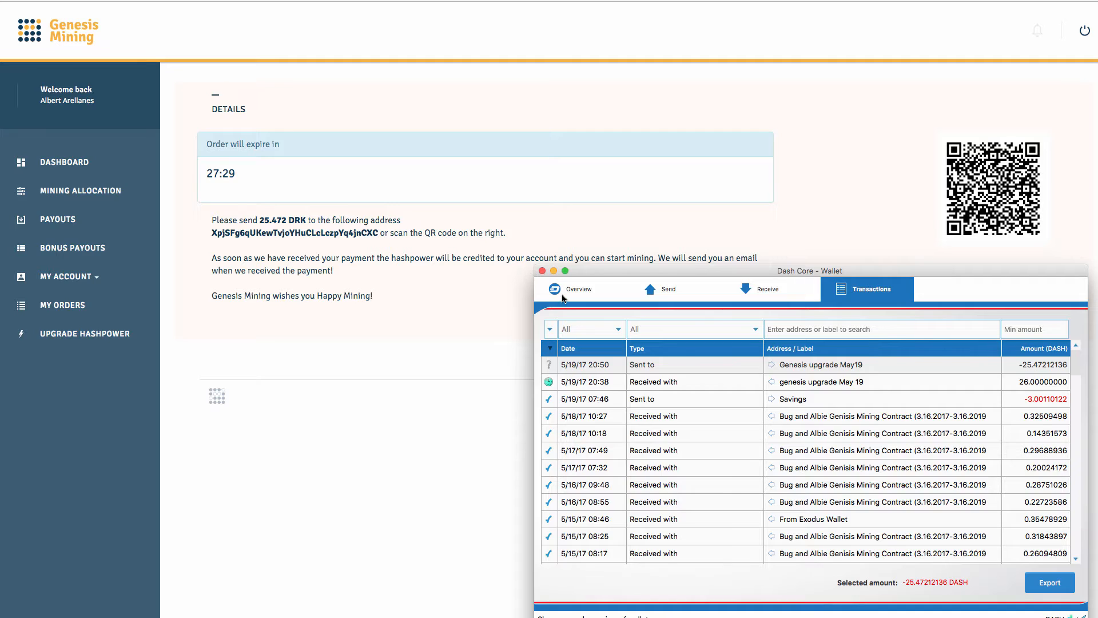
click(577, 288)
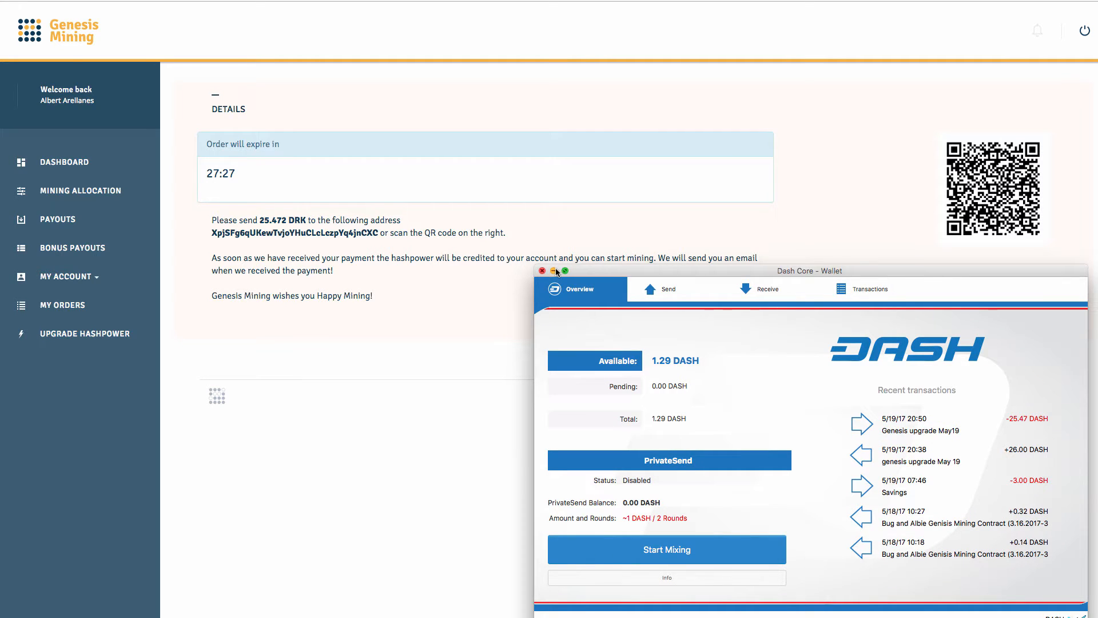
click(545, 271)
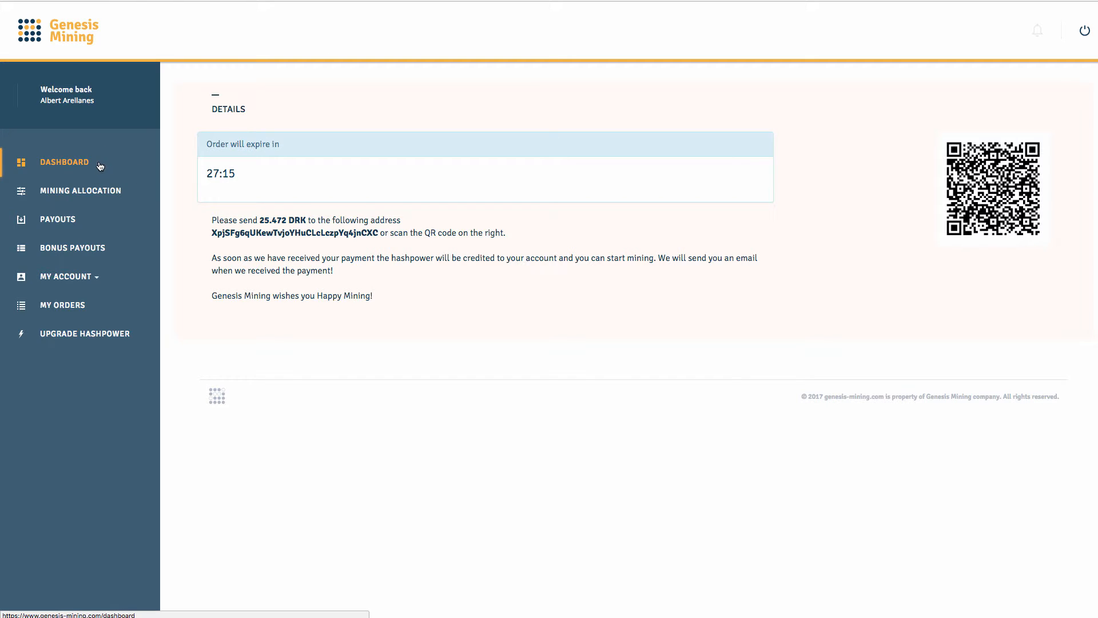
Return to the Genesis Mining dashboard to see Bitcoin at 60.0340 TH/s
click(63, 162)
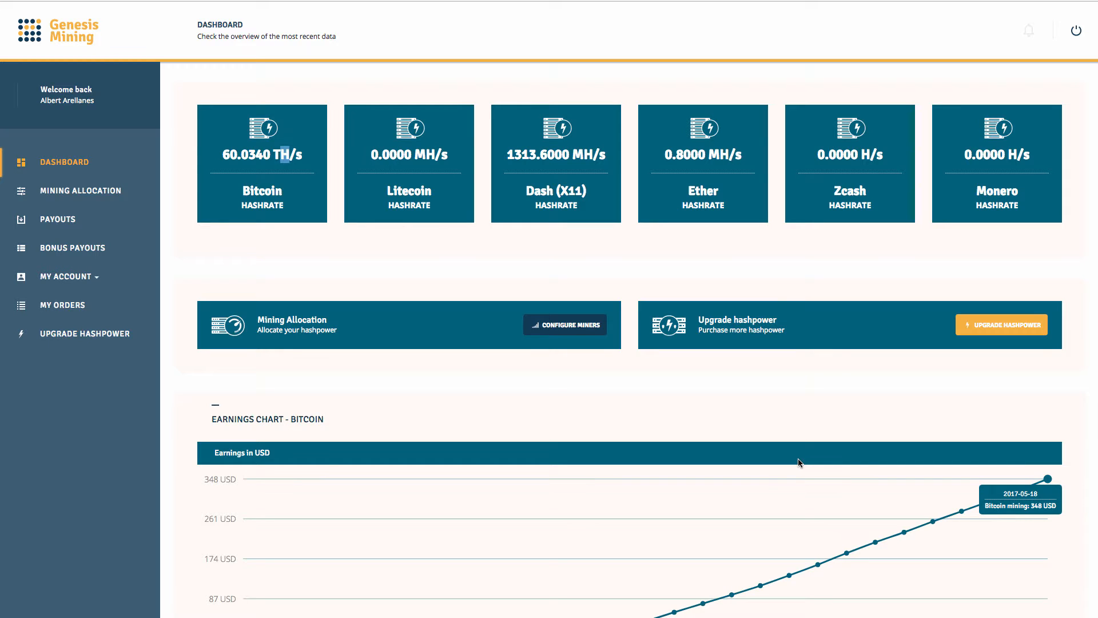
mouse_move(616, 269)
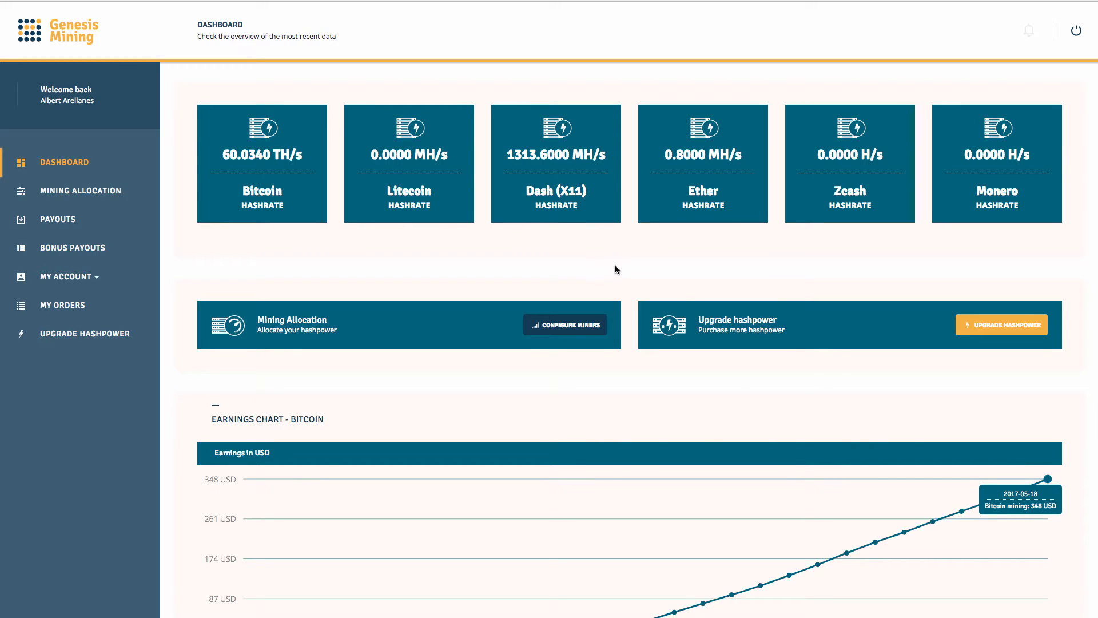
mouse_move(567, 311)
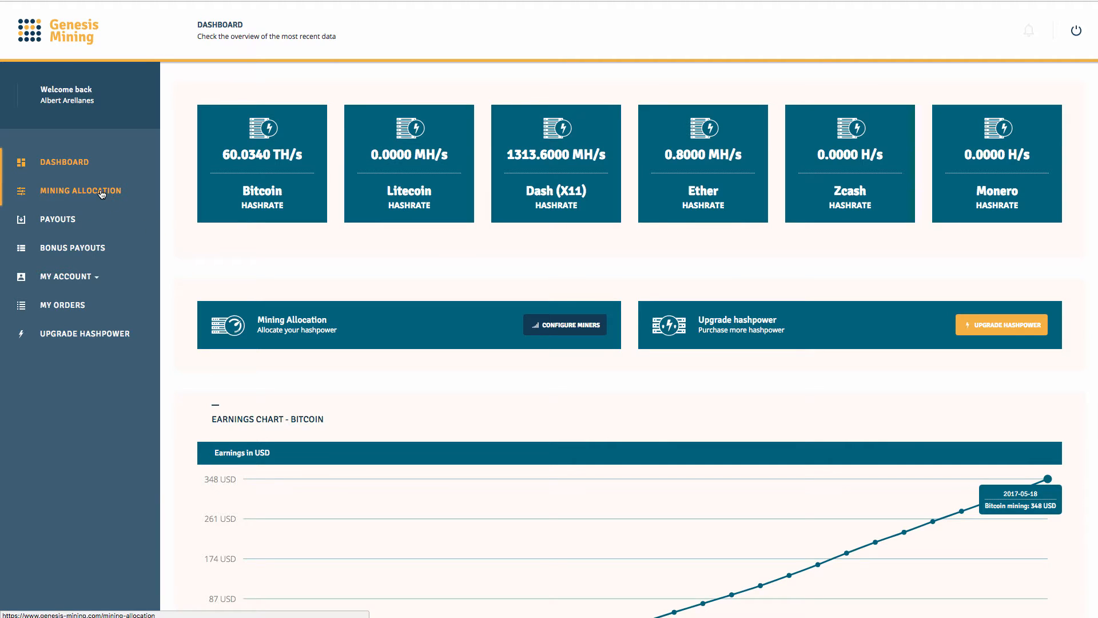
Open the Mining Allocation page, showing 100% of 60.03 TH/s on BTC
click(81, 190)
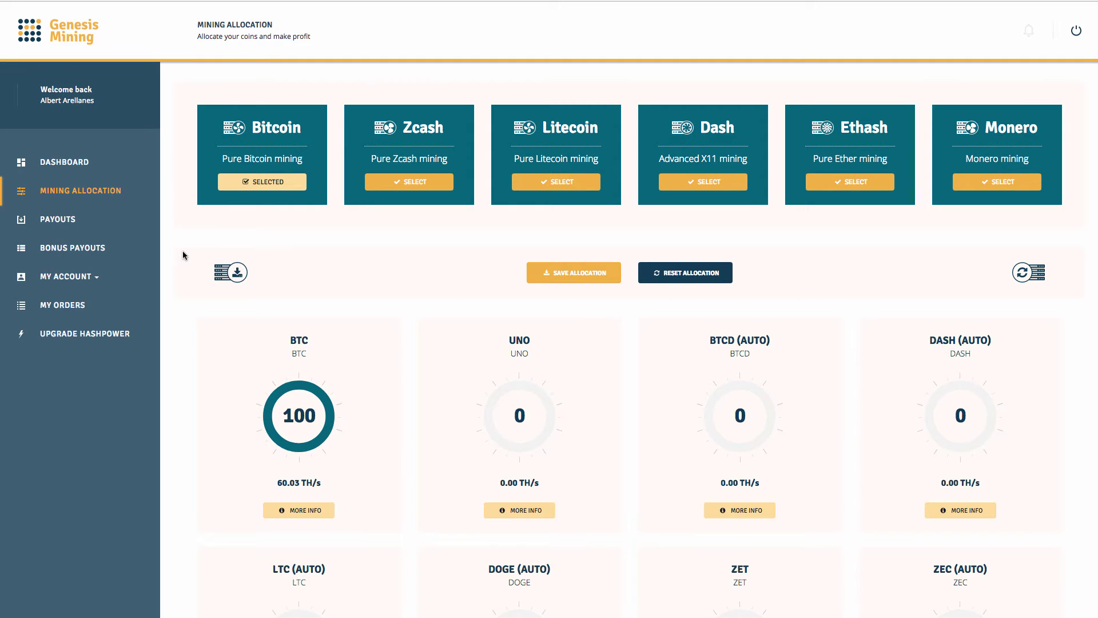
mouse_move(175, 265)
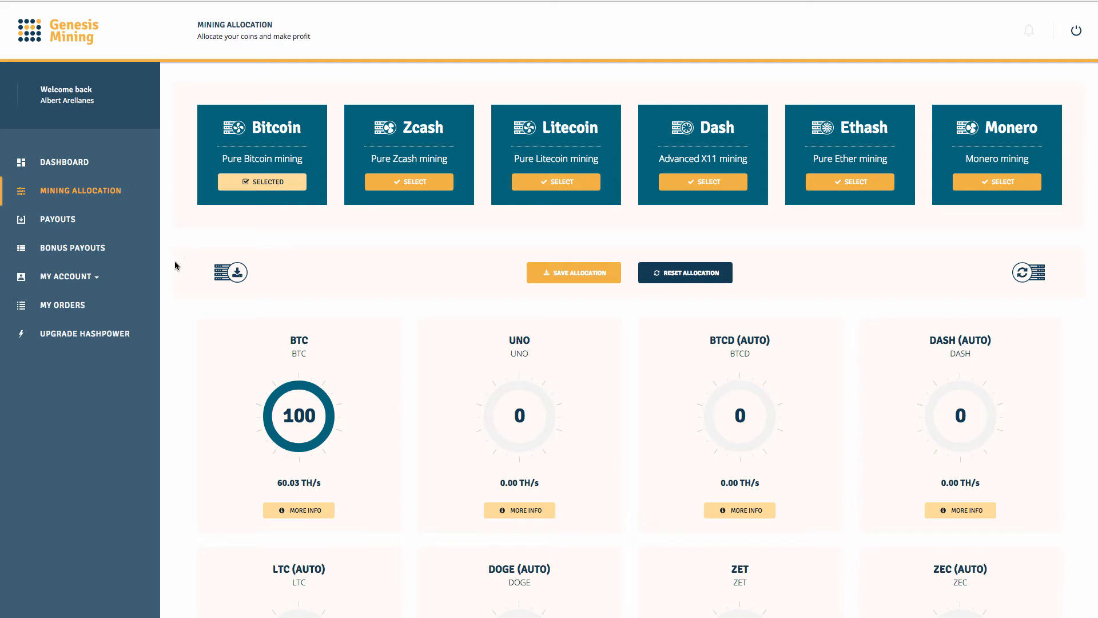
mouse_move(294, 388)
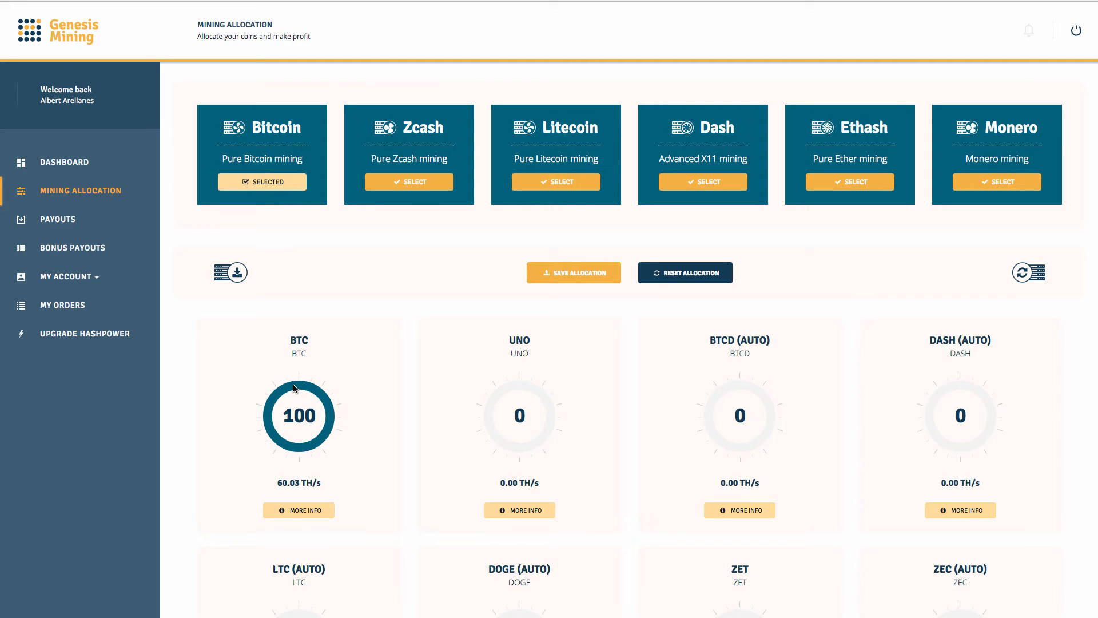
mouse_move(299, 425)
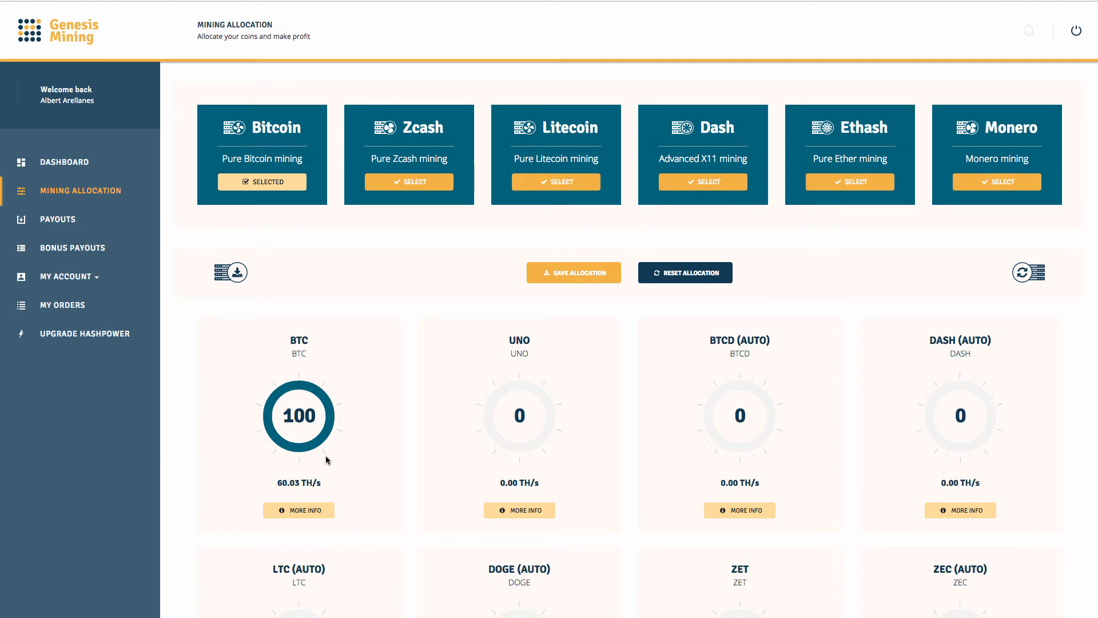
mouse_move(271, 408)
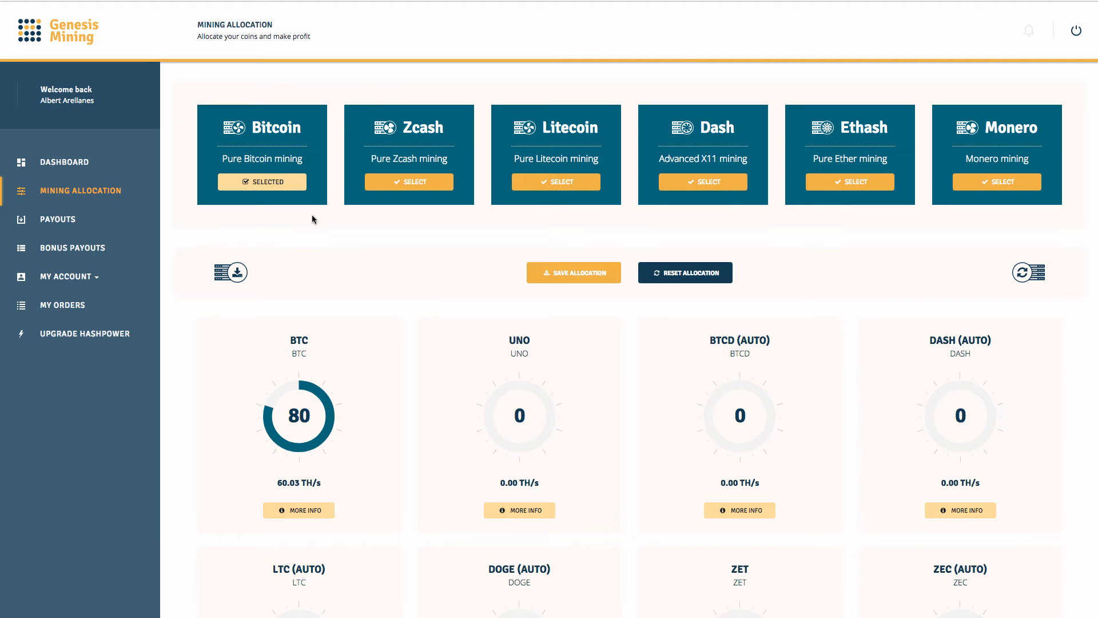
mouse_move(942, 431)
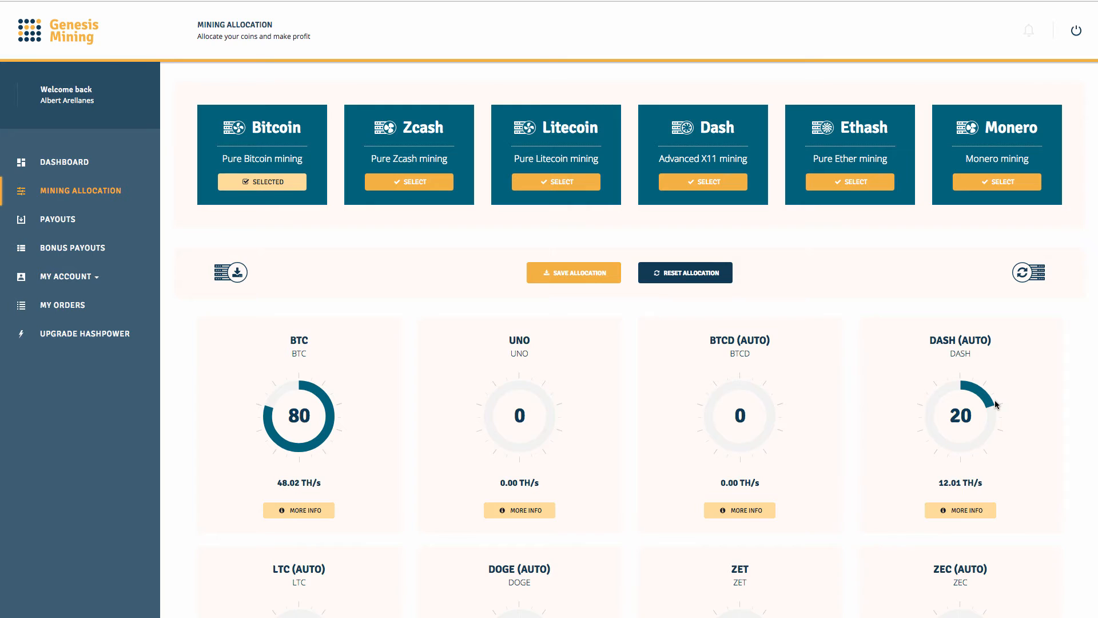
mouse_move(1060, 487)
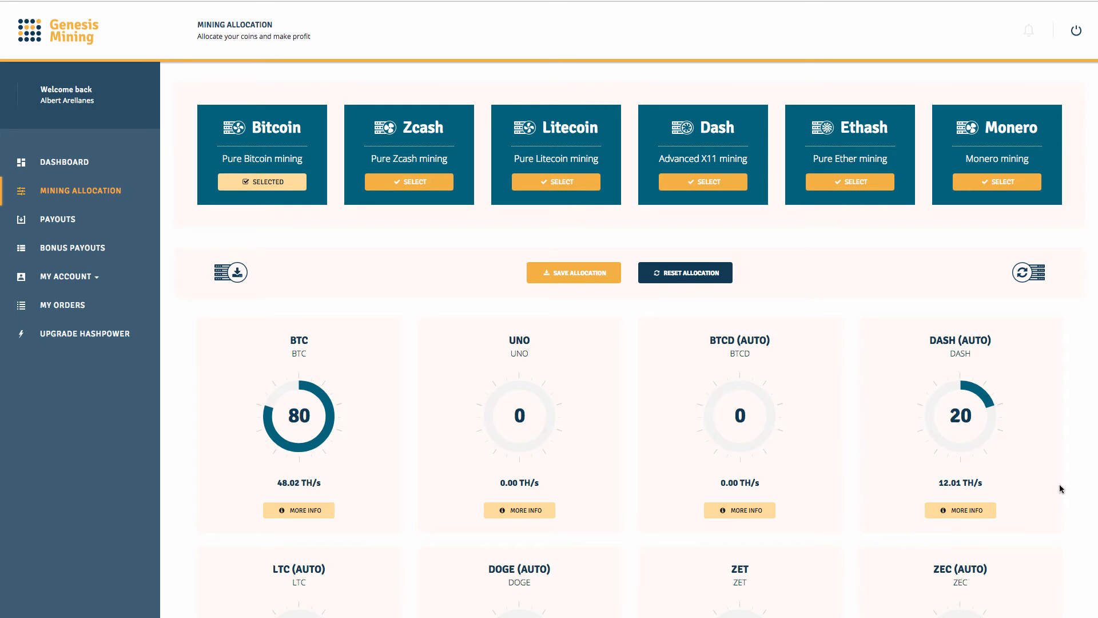
mouse_move(874, 446)
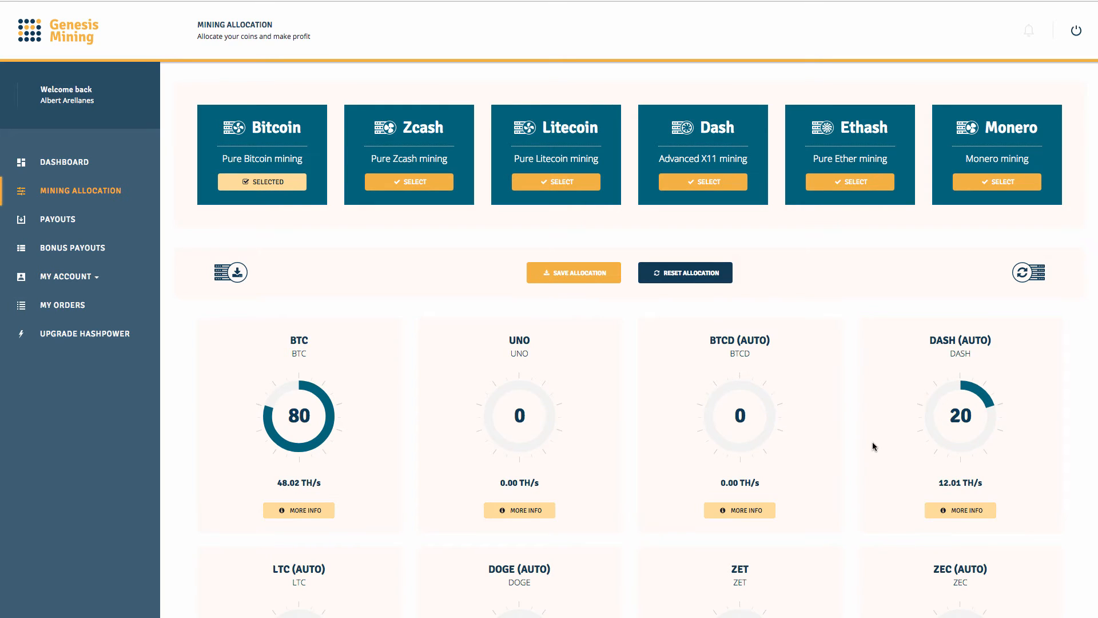